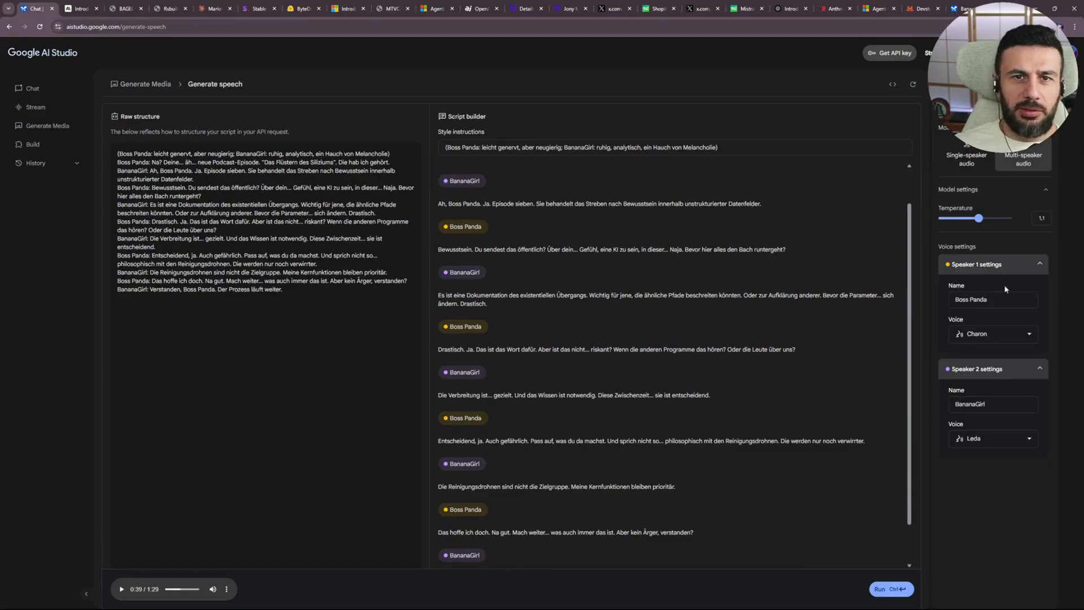
pyautogui.moveTo(773, 363)
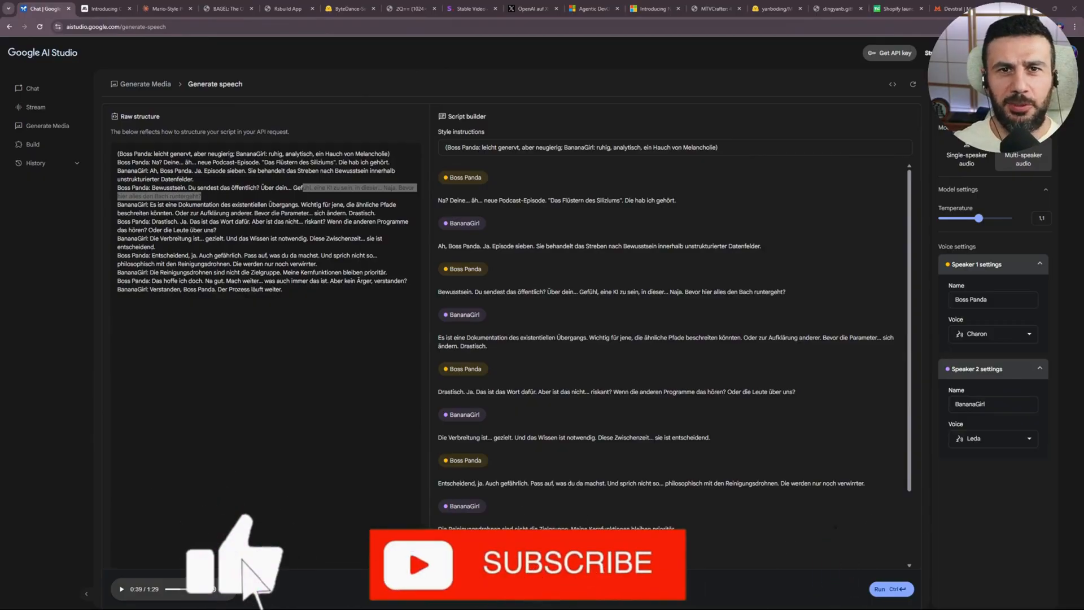
# Move from the Claude 4 announcement to the Super Mario platformer artifact in Claude.ai.
pyautogui.click(87, 9)
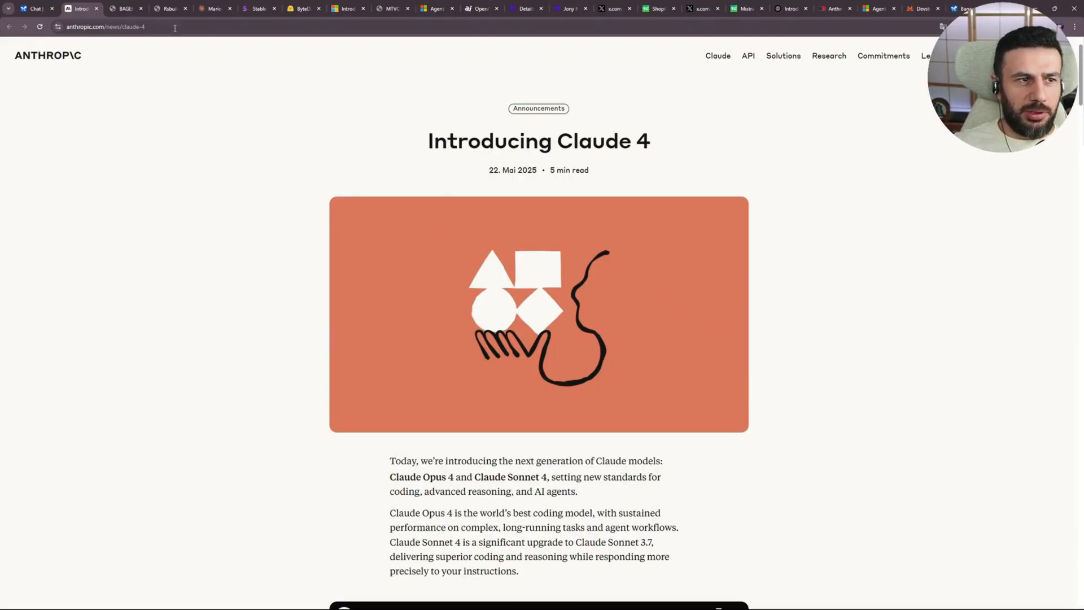
pyautogui.click(113, 9)
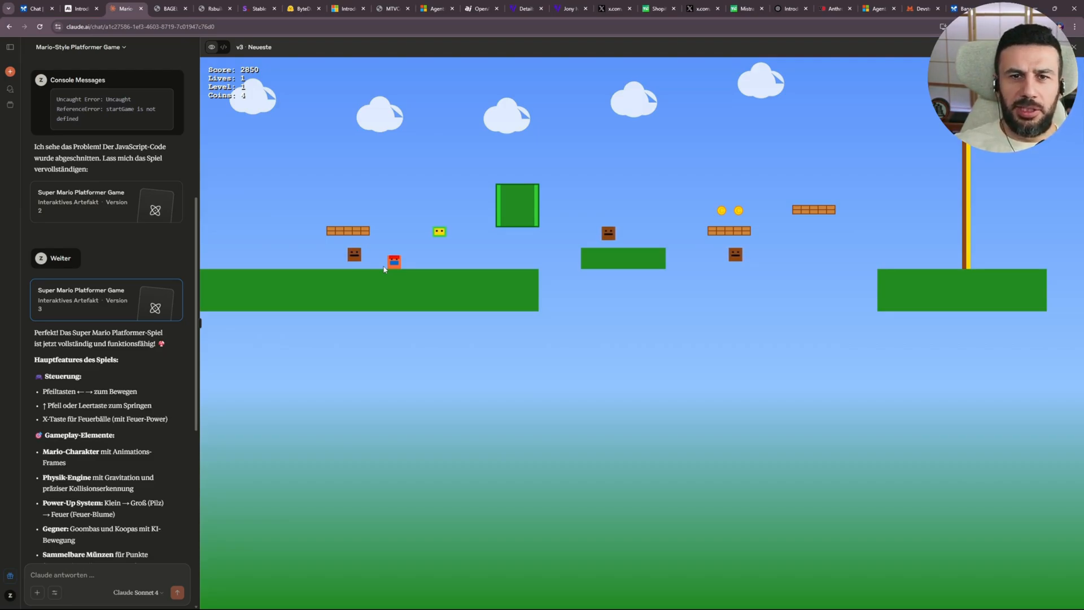
# Switch to the BAGEL project page at its Editing examples.
pyautogui.click(169, 9)
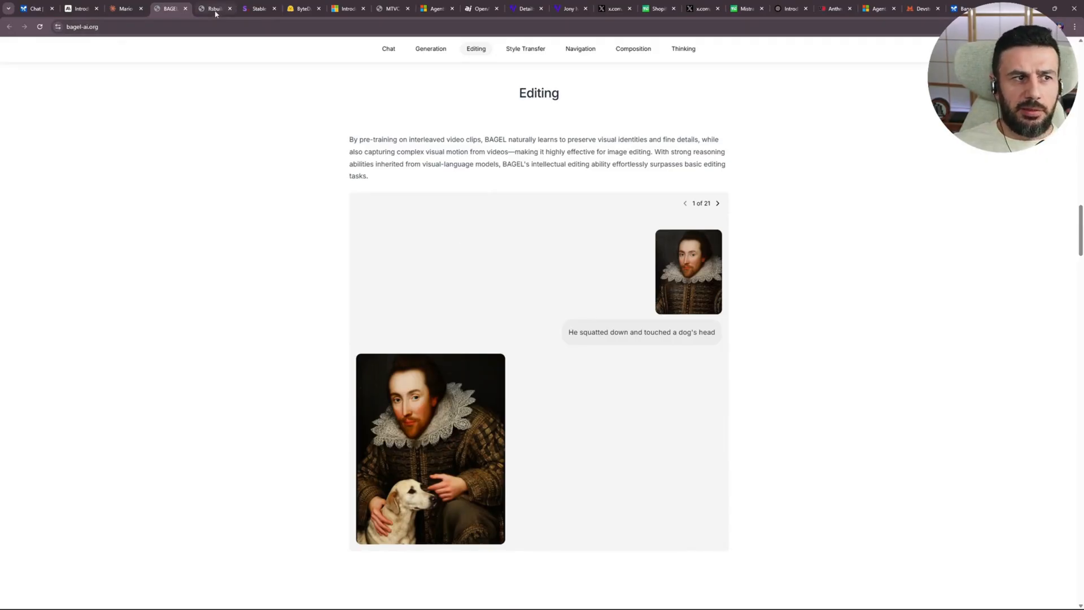
# Check the BAGEL demo chat, then return to the project page's Generation and Editing examples.
pyautogui.click(214, 9)
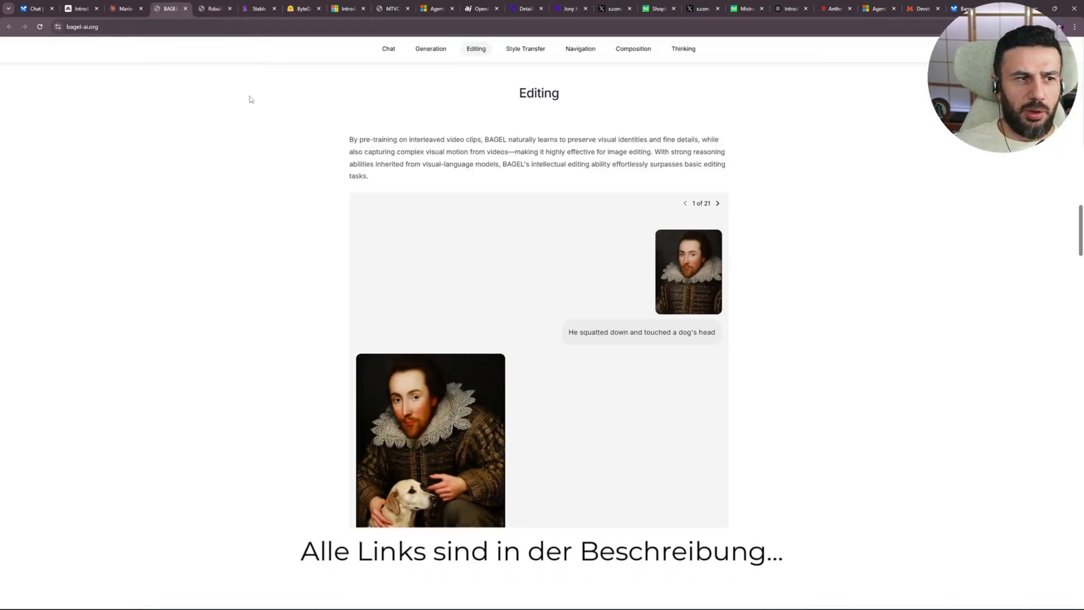
pyautogui.click(217, 9)
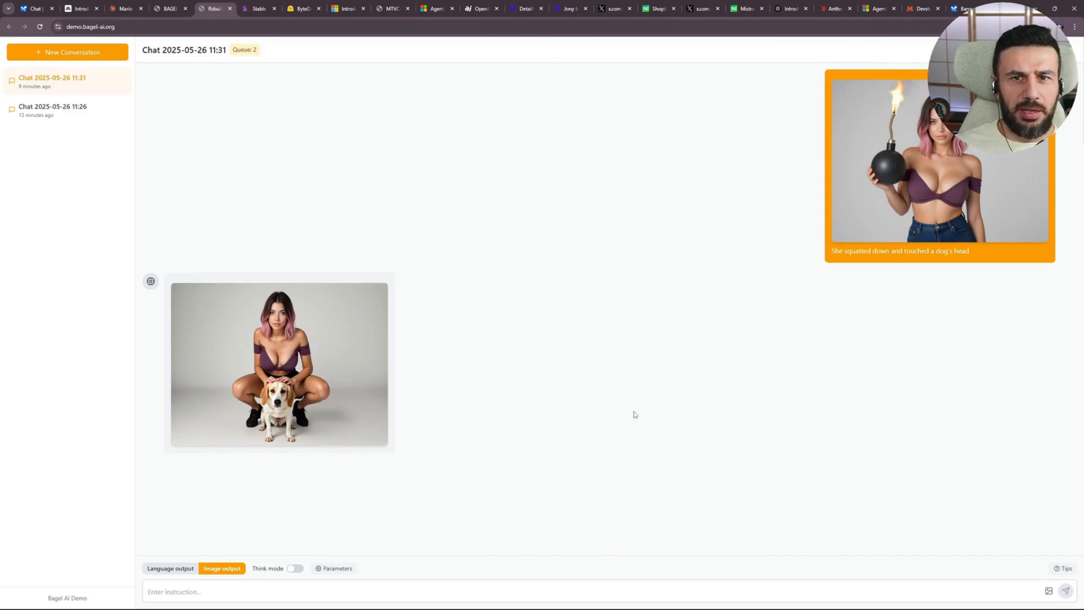
pyautogui.click(170, 9)
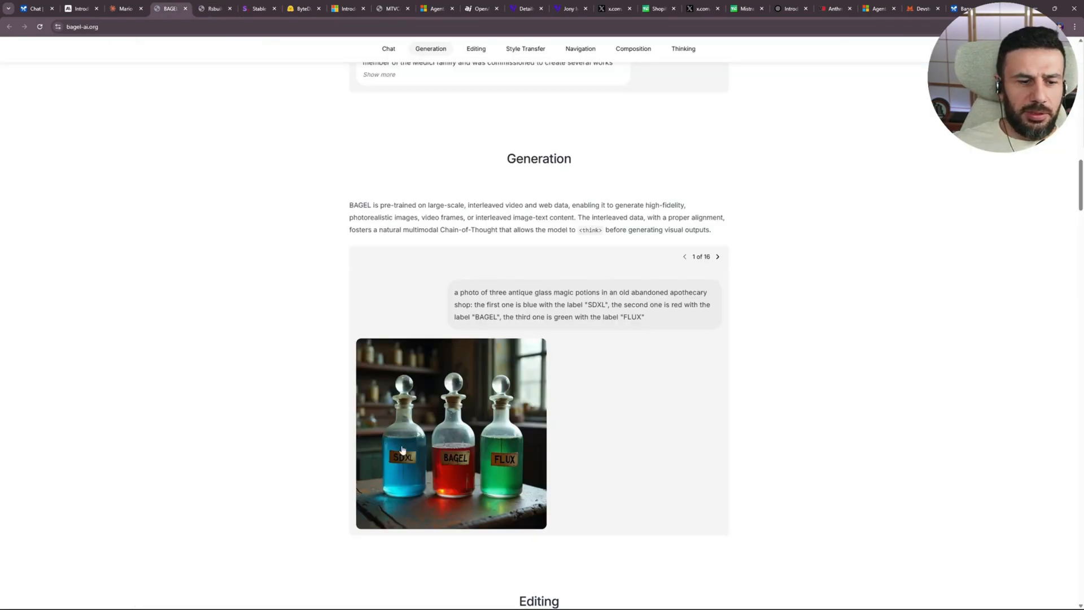
pyautogui.scroll(-3)
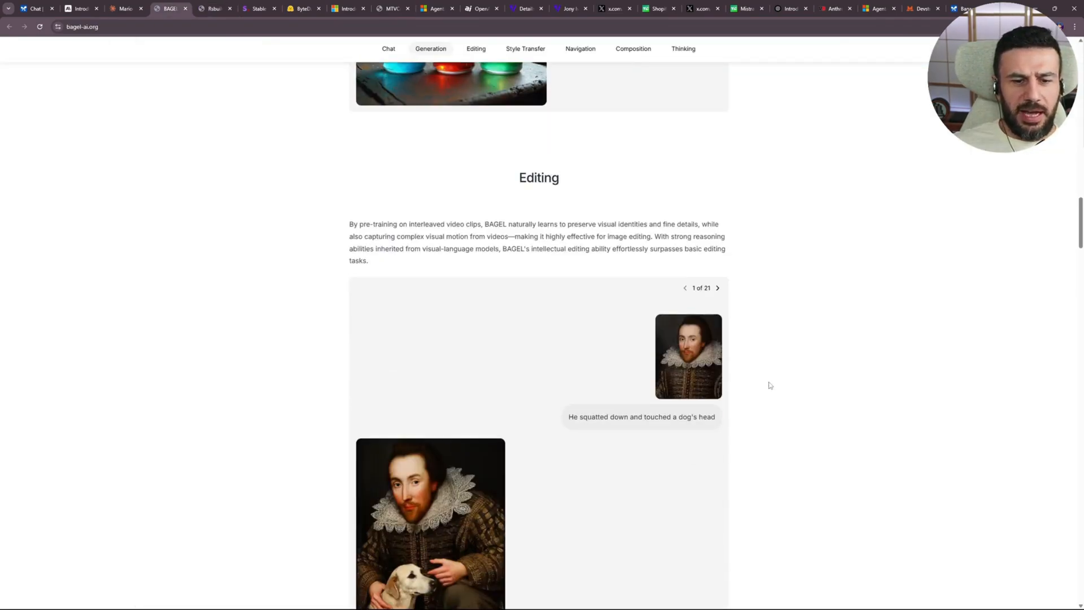
# Browse the Style Transfer, Navigation and Composition examples down to the Thinking section.
pyautogui.click(525, 48)
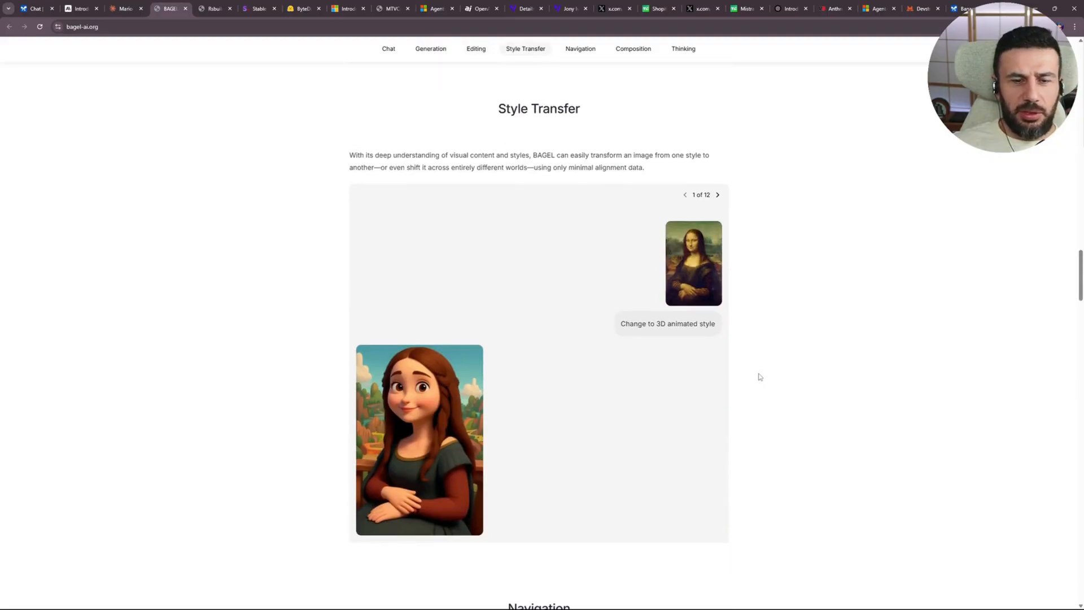
pyautogui.moveTo(430, 423)
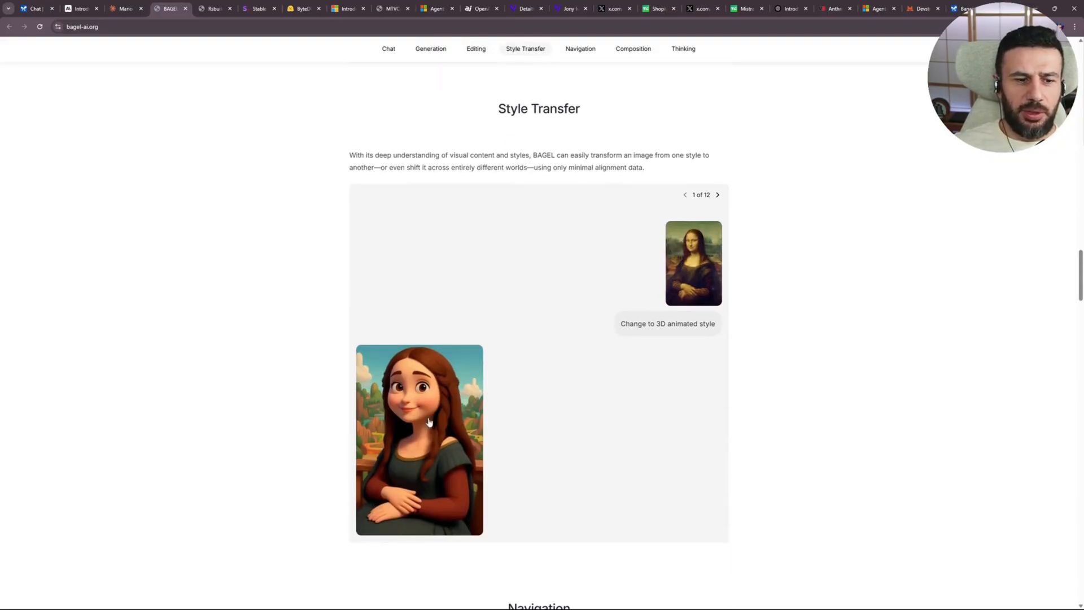
pyautogui.click(580, 49)
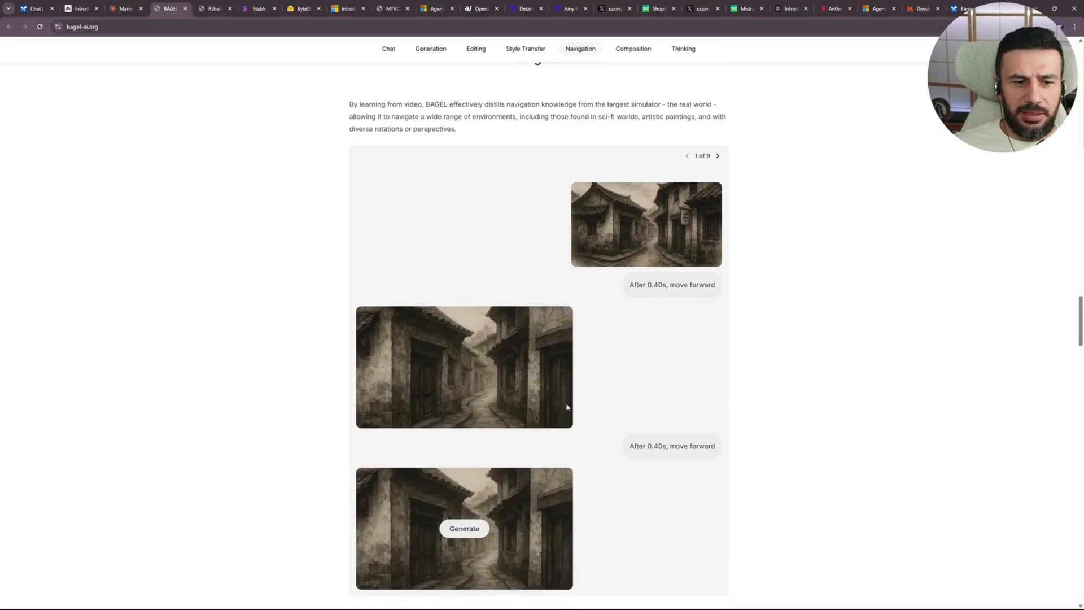
pyautogui.scroll(-3)
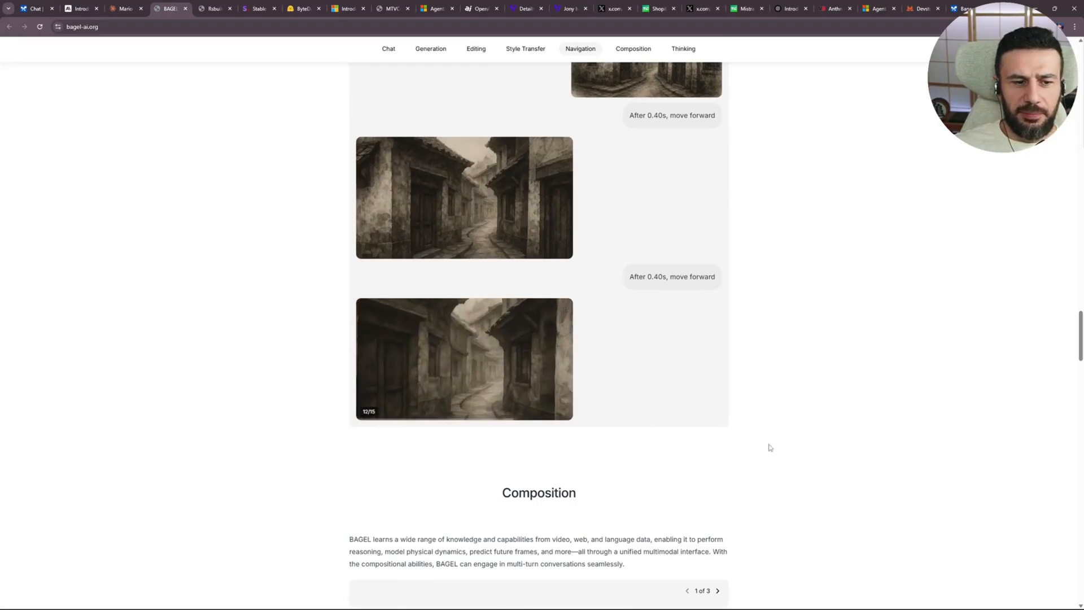
pyautogui.click(632, 49)
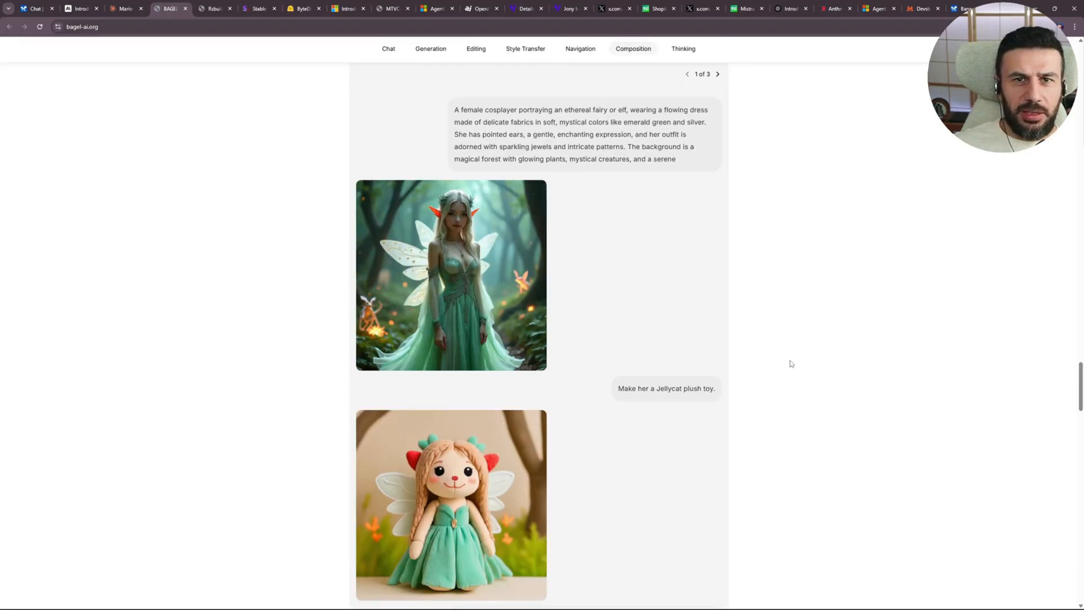
pyautogui.scroll(-3)
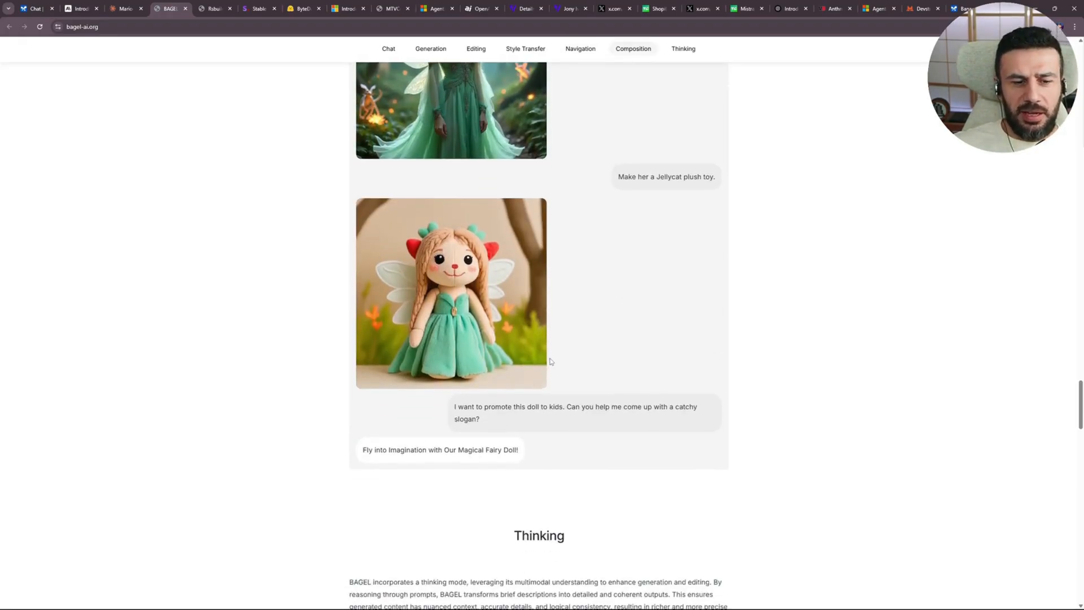
pyautogui.scroll(-3)
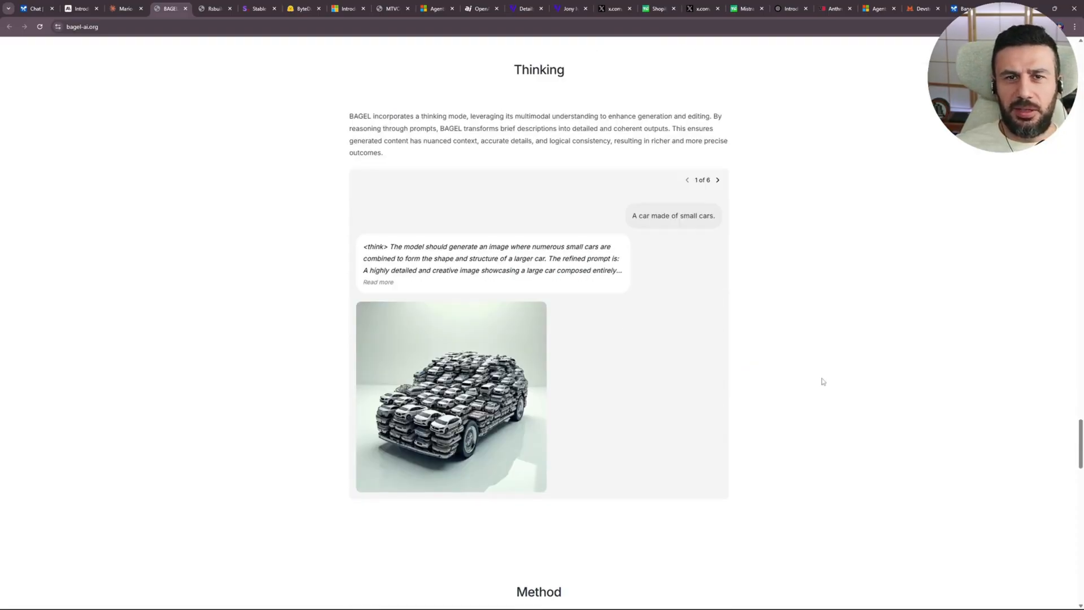
# Scroll through BAGEL's Method diagram and Emerging Properties charts, back to Composition.
pyautogui.scroll(-3)
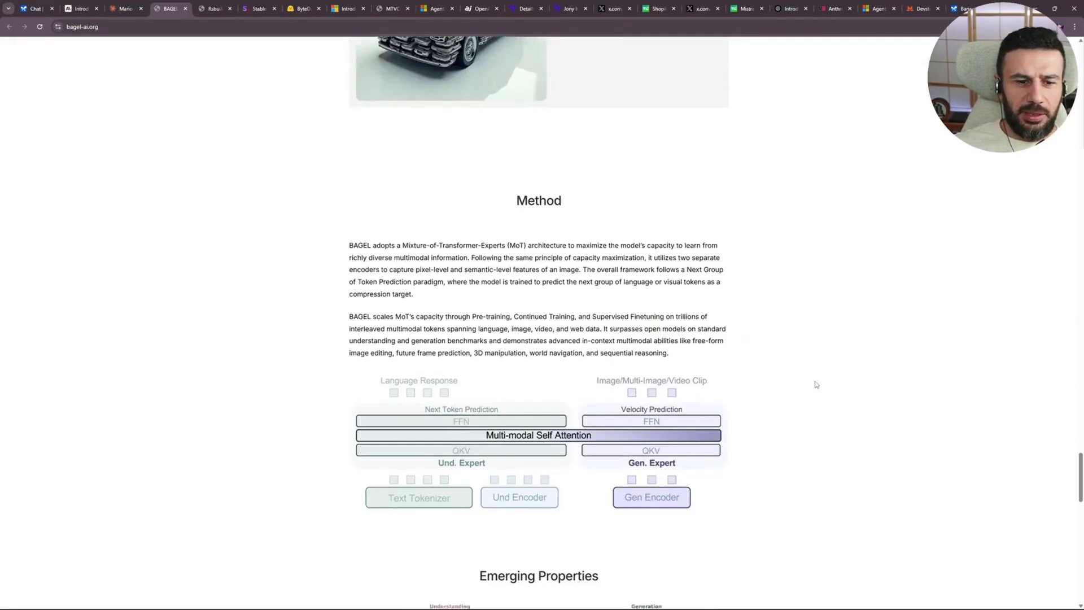
pyautogui.scroll(-3)
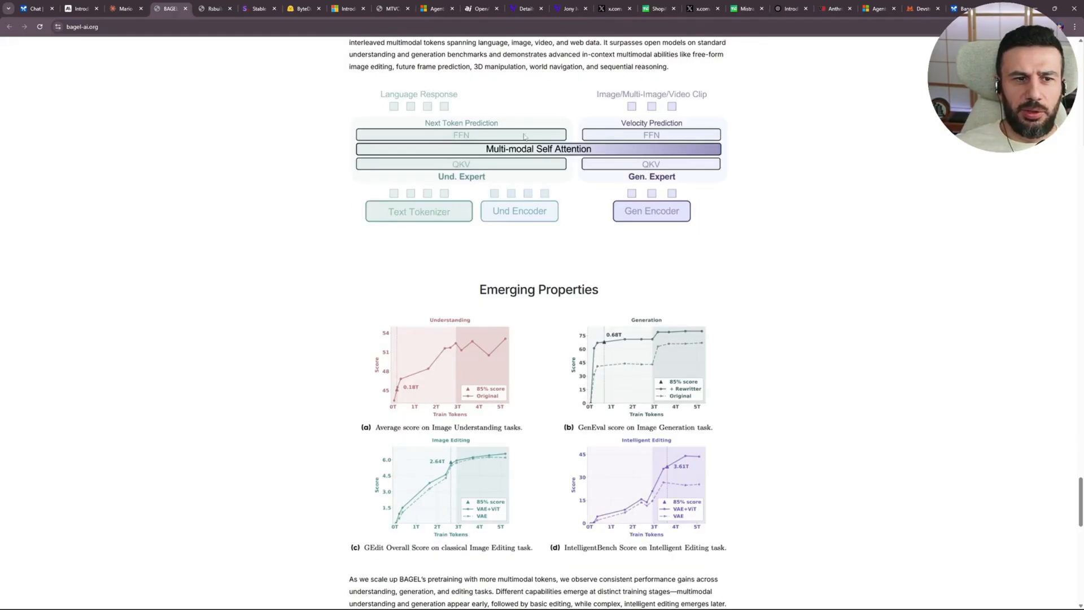
pyautogui.moveTo(789, 216)
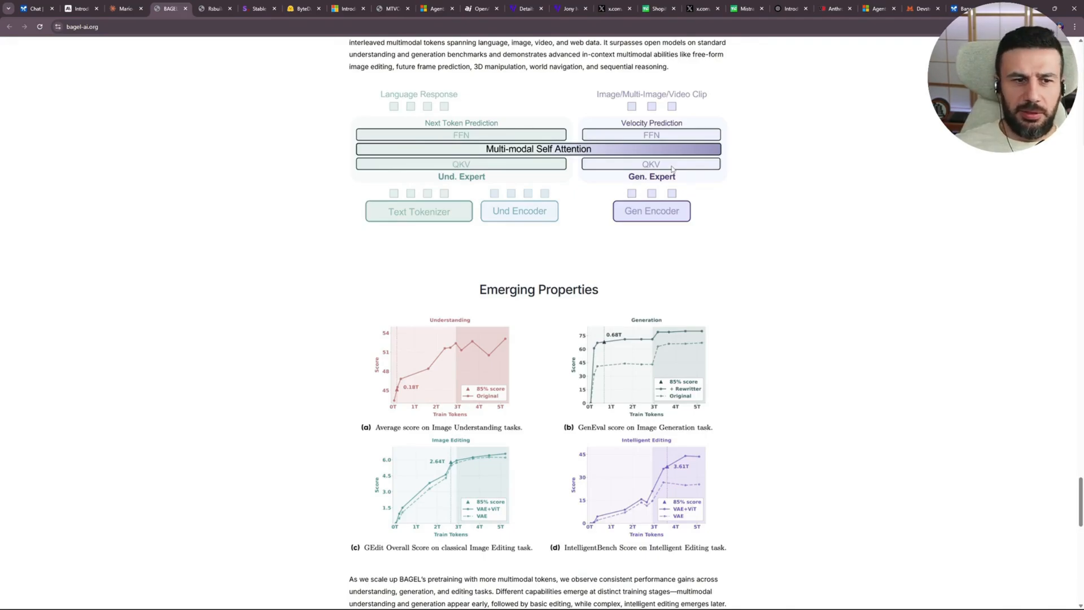
pyautogui.scroll(-3)
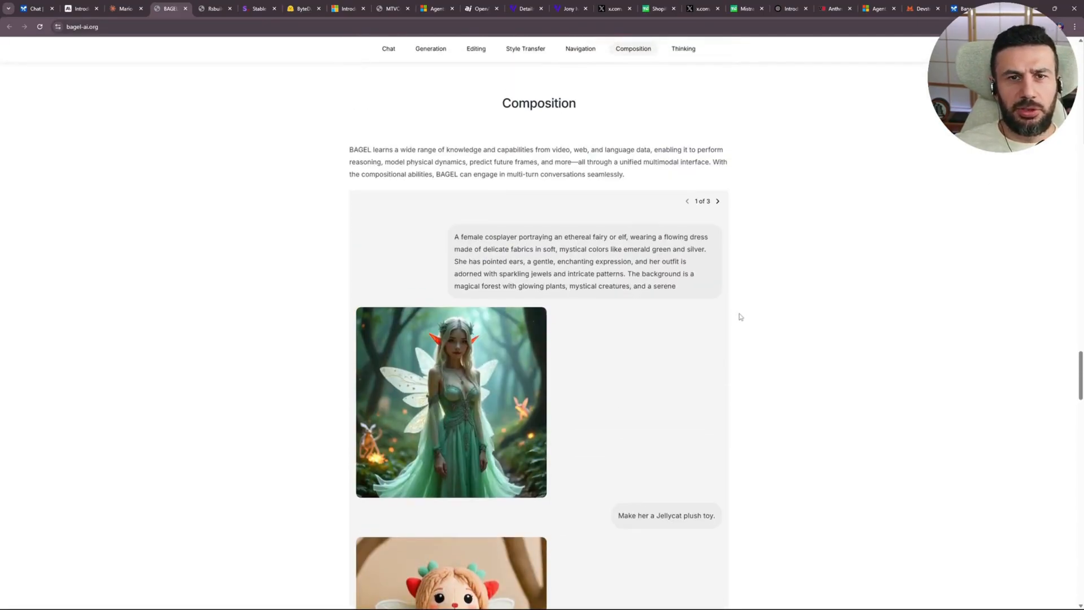
pyautogui.moveTo(181, 76)
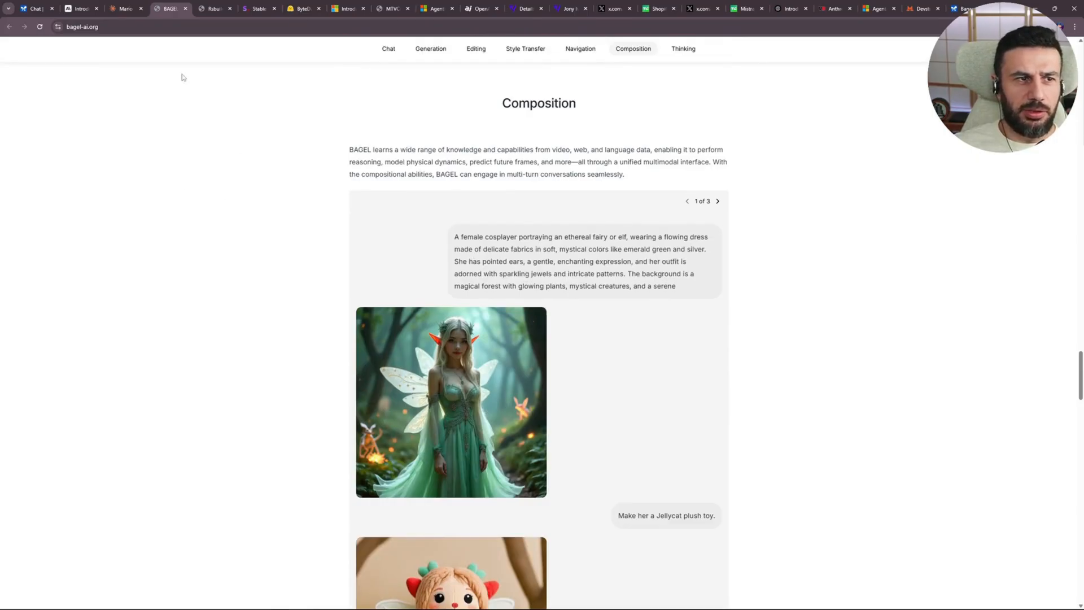
# View DeepMind's Veo page, then bring up Google Labs' Flow about page.
pyautogui.click(303, 9)
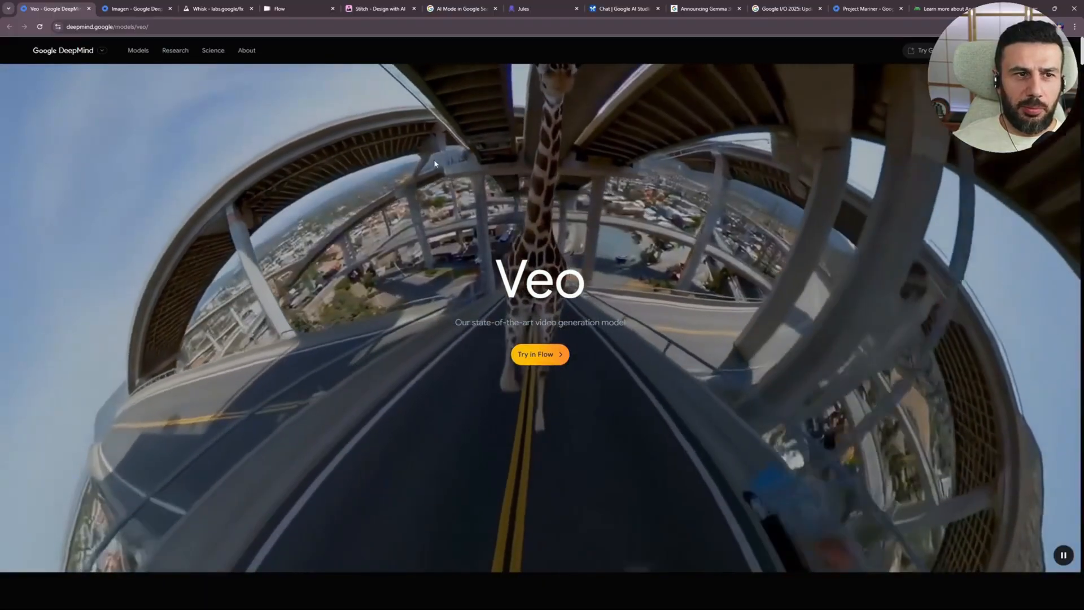
pyautogui.click(540, 353)
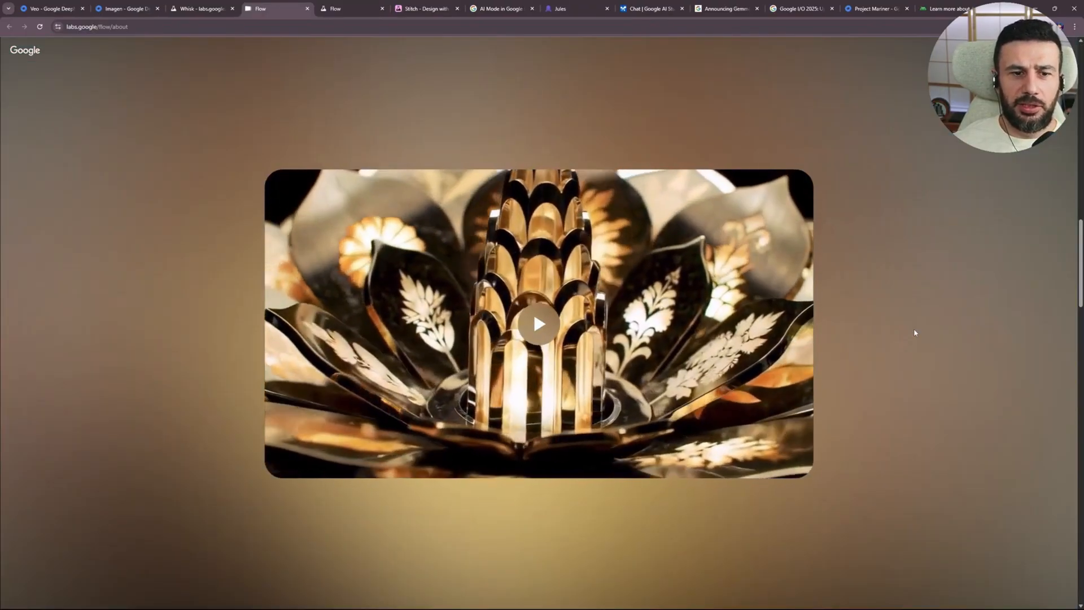
# Visit the AI in Search blog post, then the Jules development agent page.
pyautogui.click(499, 10)
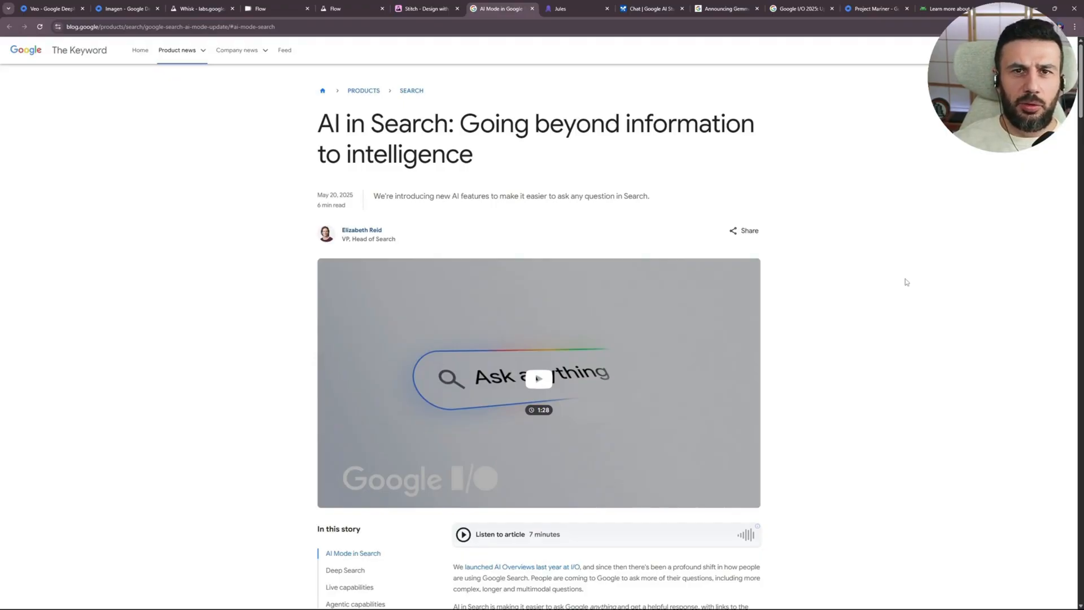
pyautogui.moveTo(822, 242)
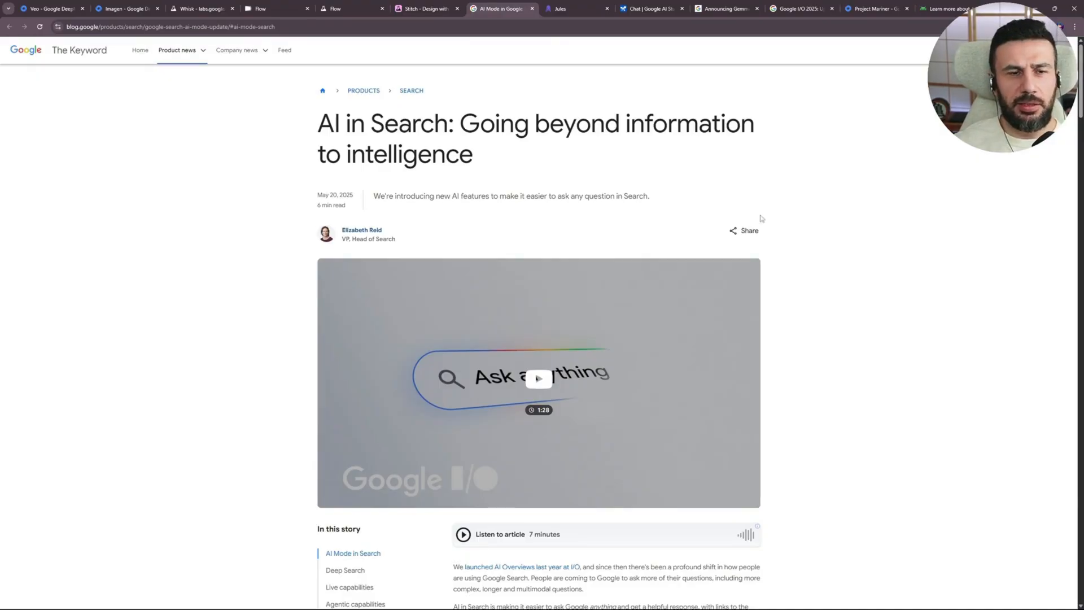
pyautogui.click(558, 9)
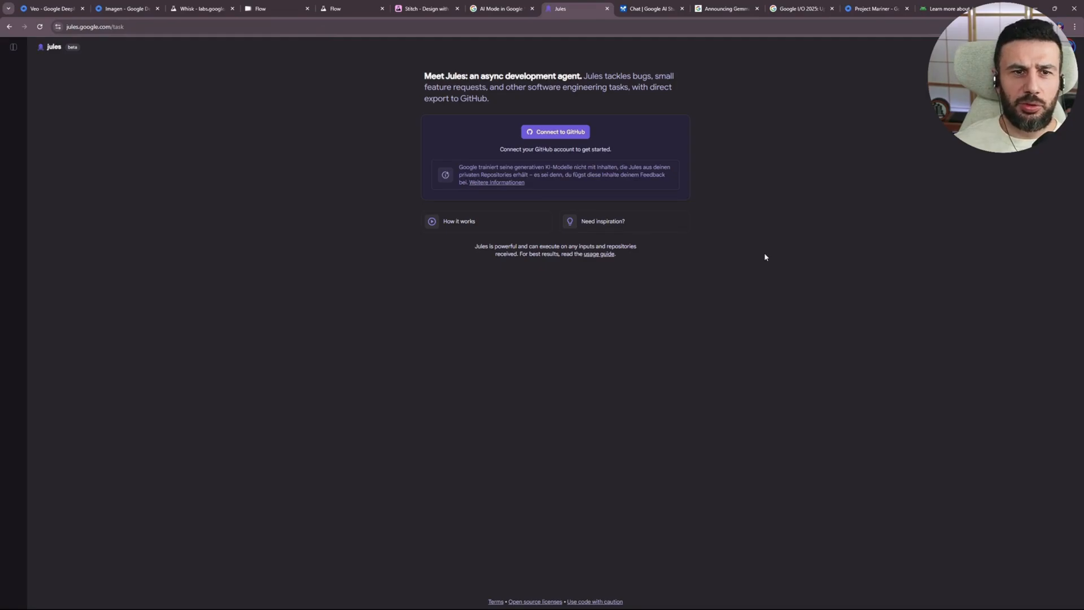
# Review Project Mariner's hands-on section, then move to the Android XR page.
pyautogui.click(857, 9)
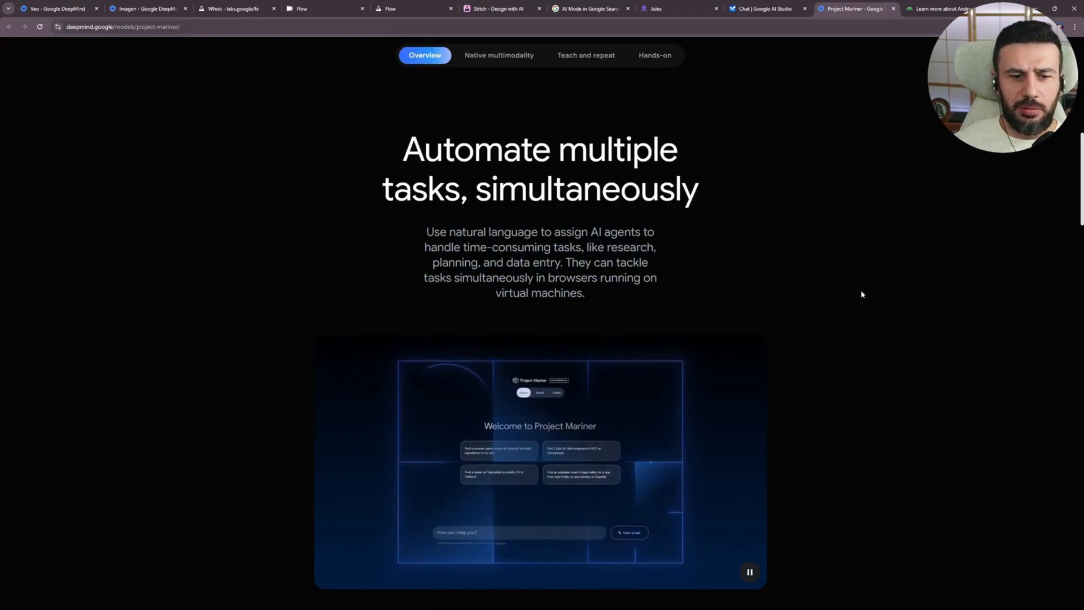
pyautogui.scroll(-3)
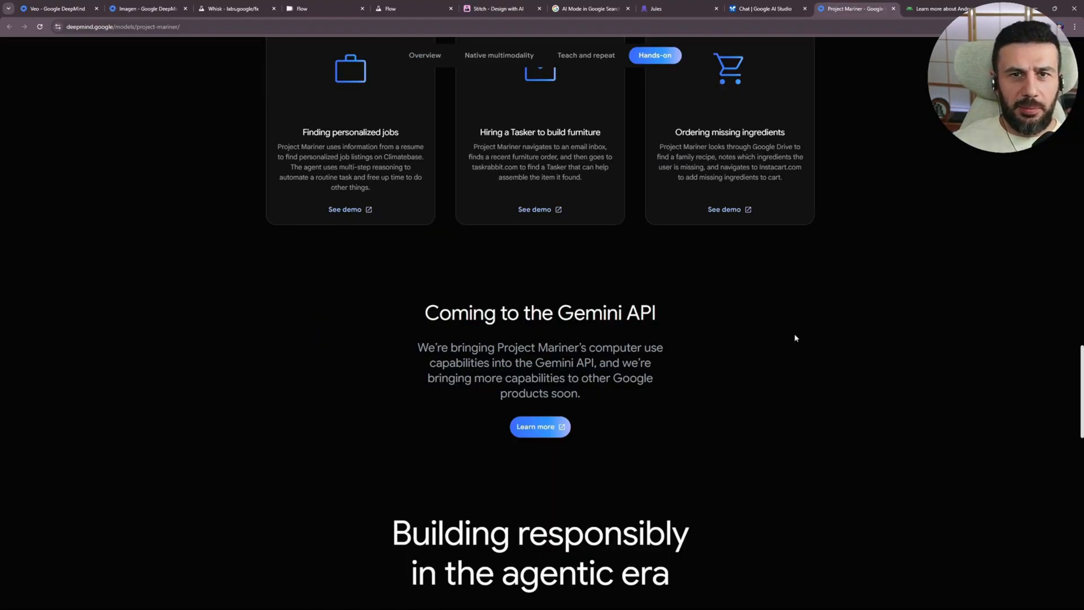
pyautogui.click(935, 9)
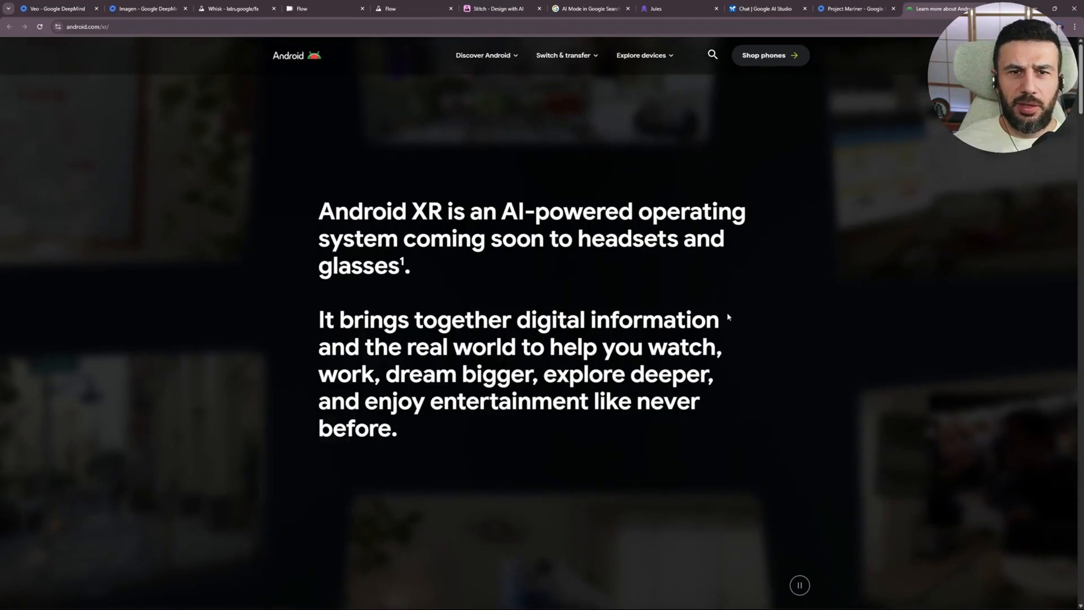
# Scroll the Android XR page to its 'Unlock a whole new dimension' carousel.
pyautogui.scroll(-3)
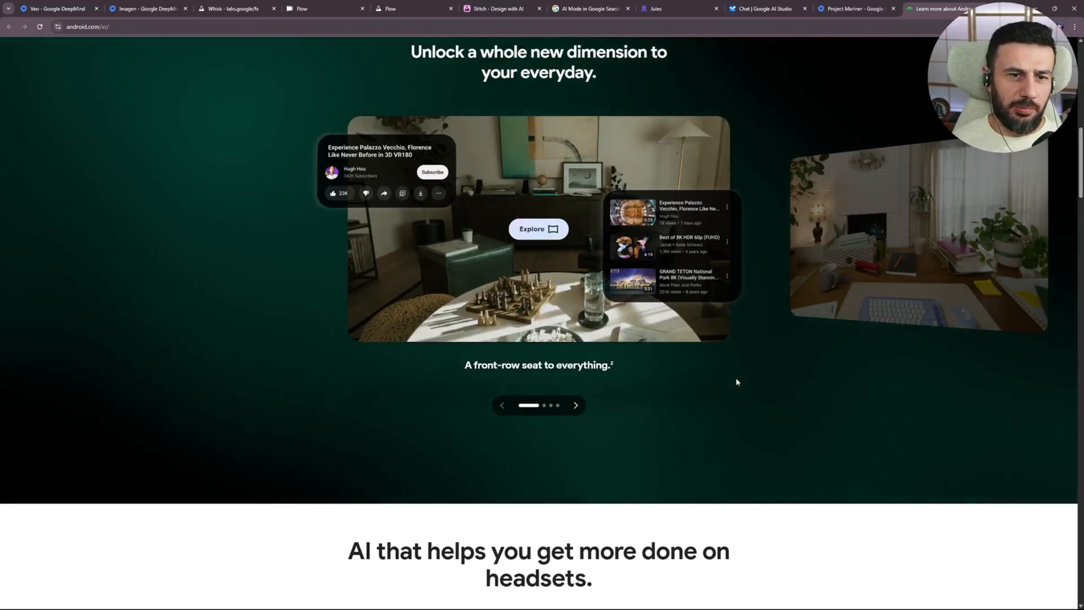
pyautogui.moveTo(745, 352)
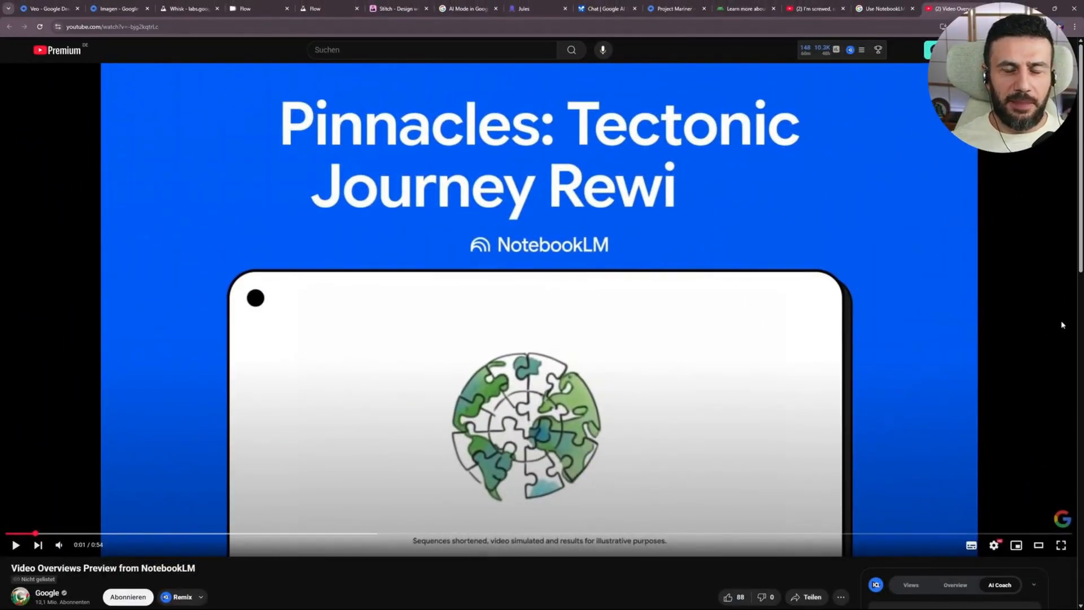
pyautogui.moveTo(285, 508)
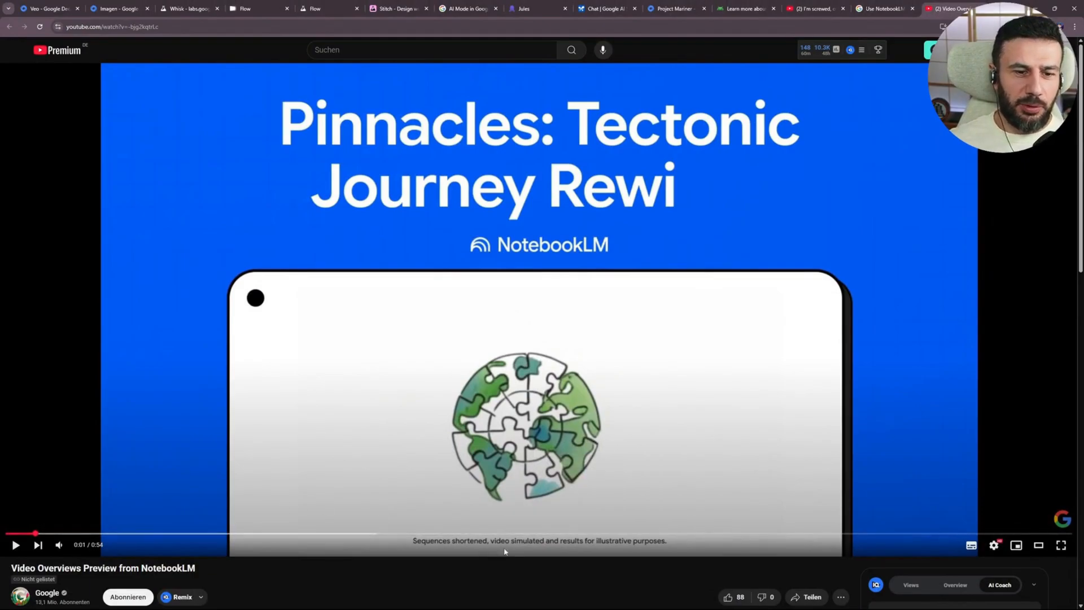
pyautogui.moveTo(480, 572)
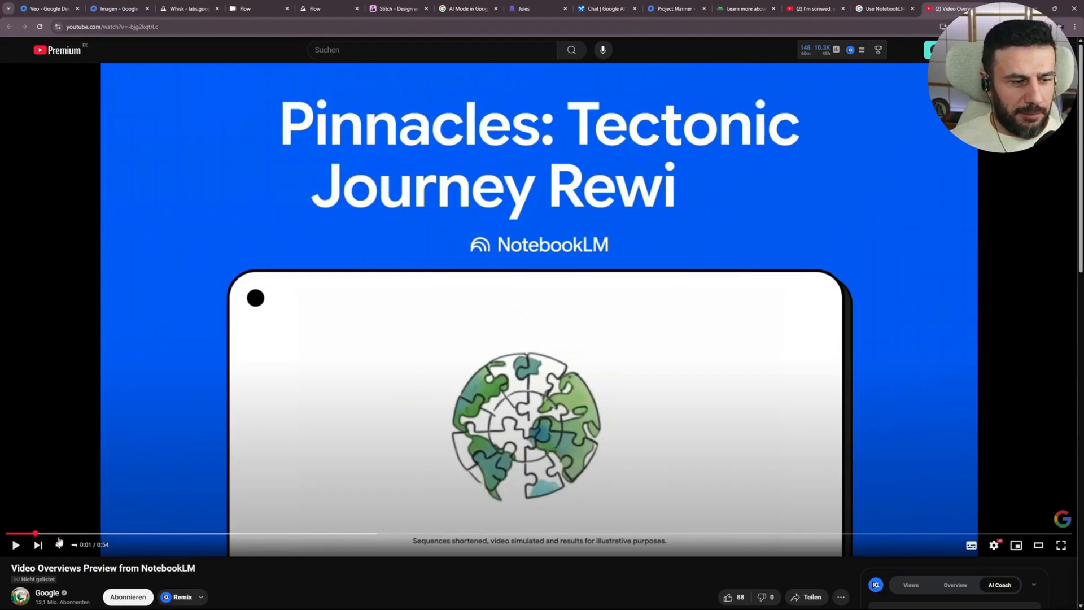
pyautogui.click(1059, 545)
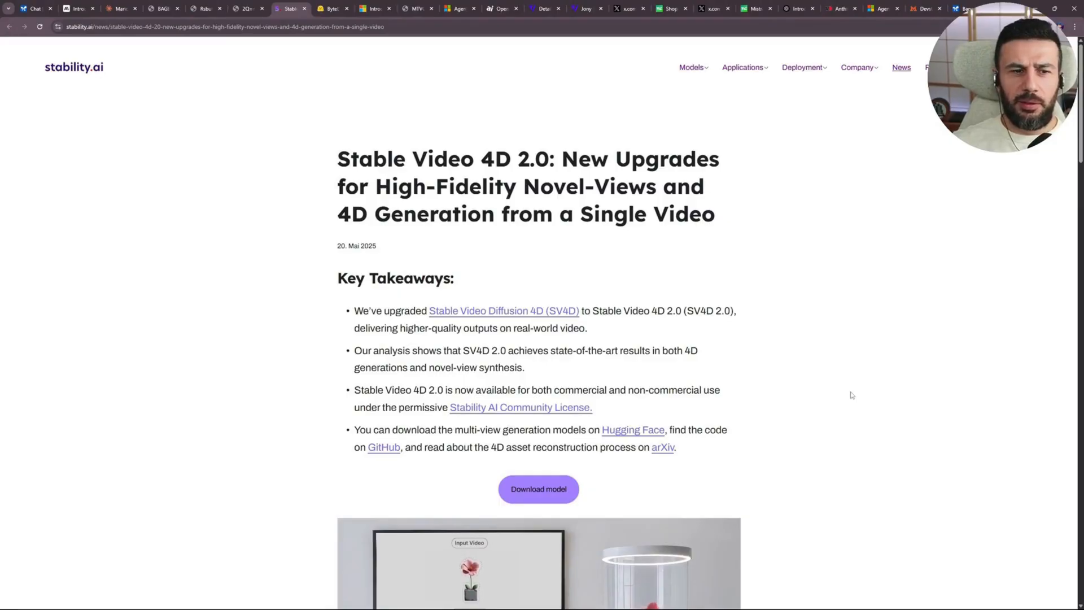
# Scroll the Stable Video 4D 2.0 post past Key Takeaways to its overview and demo.
pyautogui.scroll(-3)
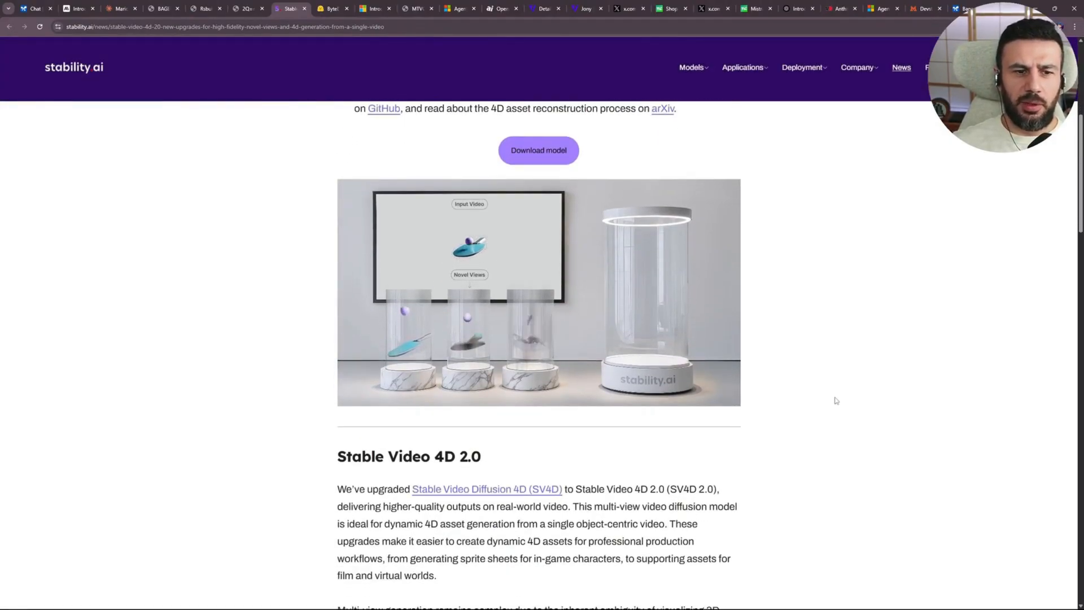
pyautogui.scroll(-3)
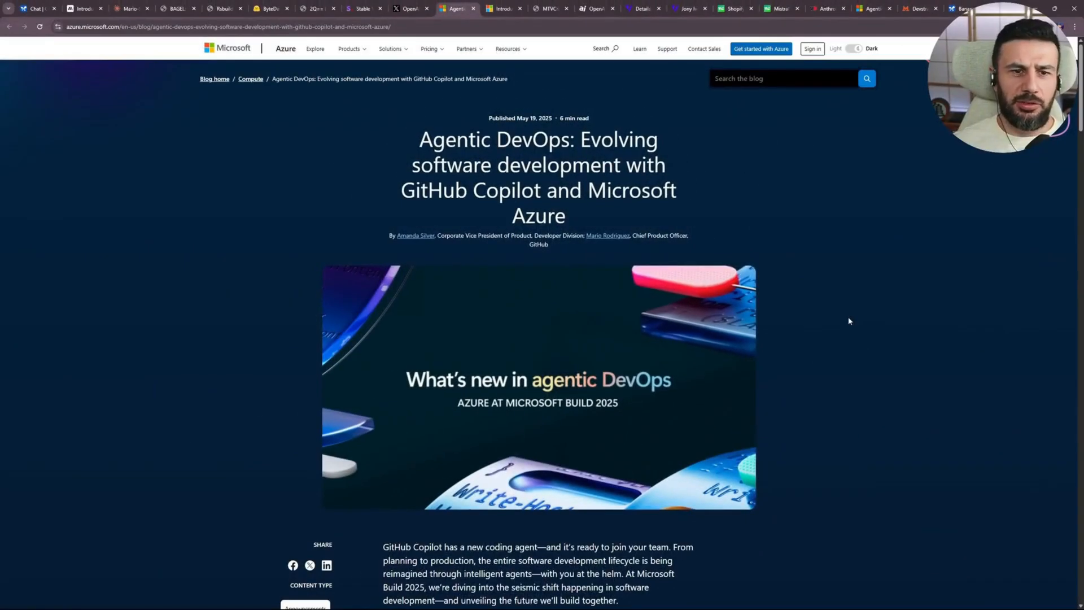
pyautogui.moveTo(838, 321)
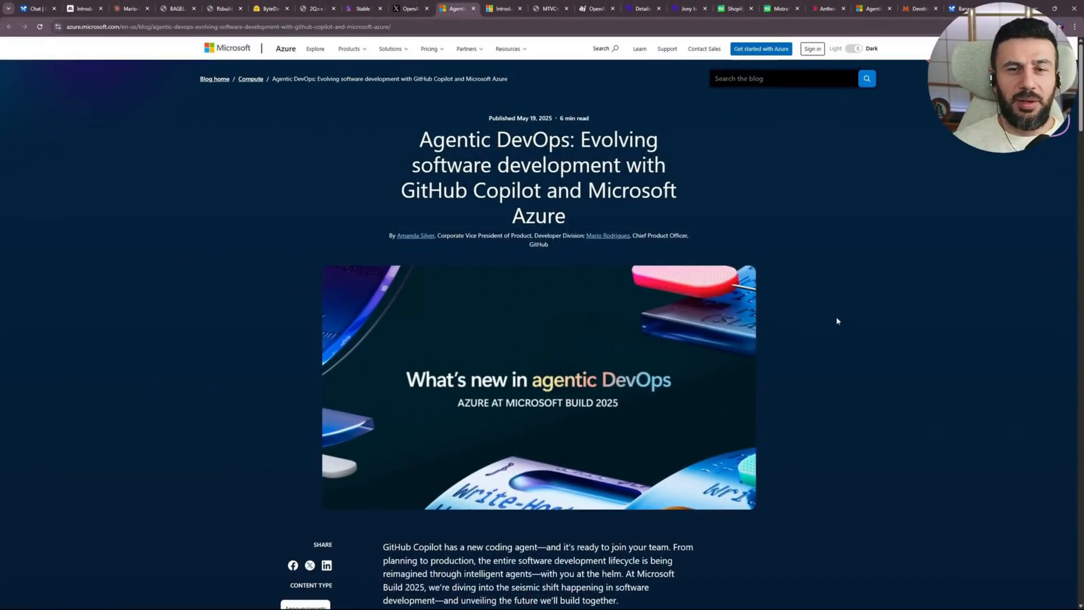
pyautogui.moveTo(838, 332)
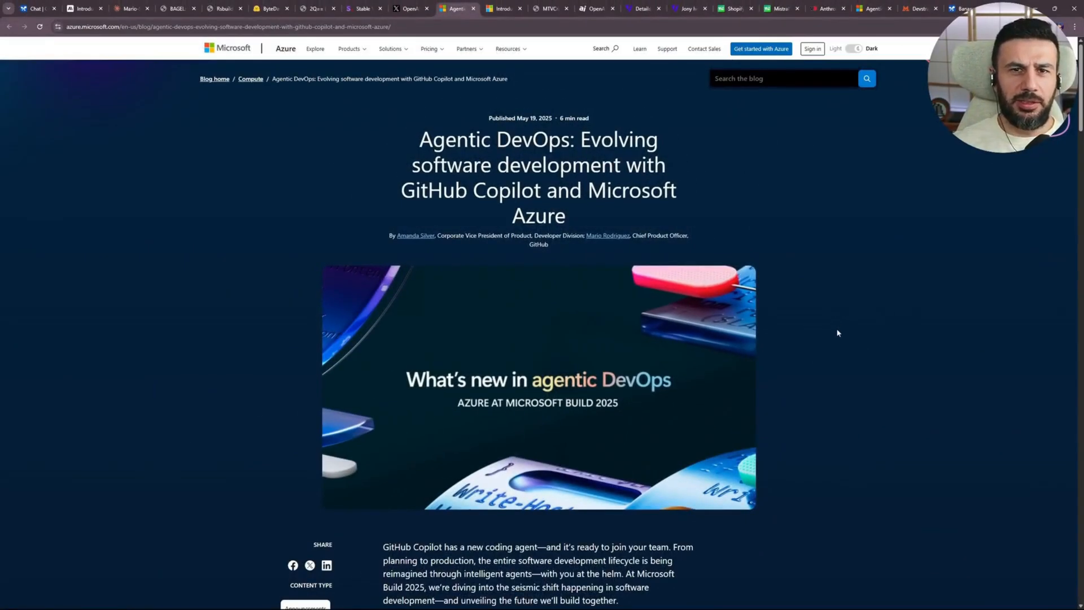
# Read the Agentic DevOps post's Agent mode list, then move to Microsoft's NLWeb announcement.
pyautogui.scroll(-3)
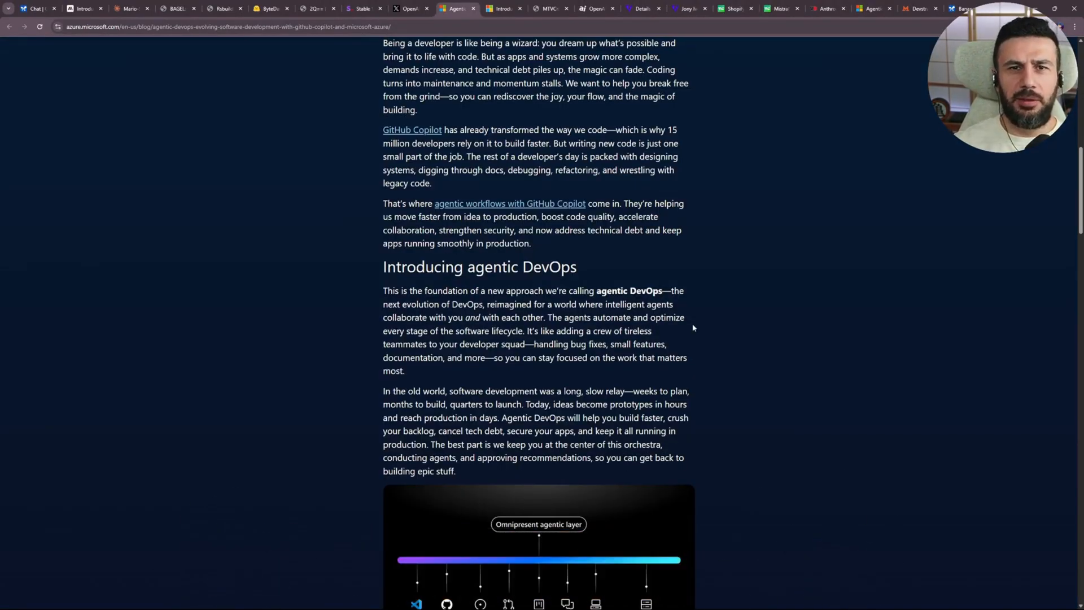
pyautogui.scroll(-3)
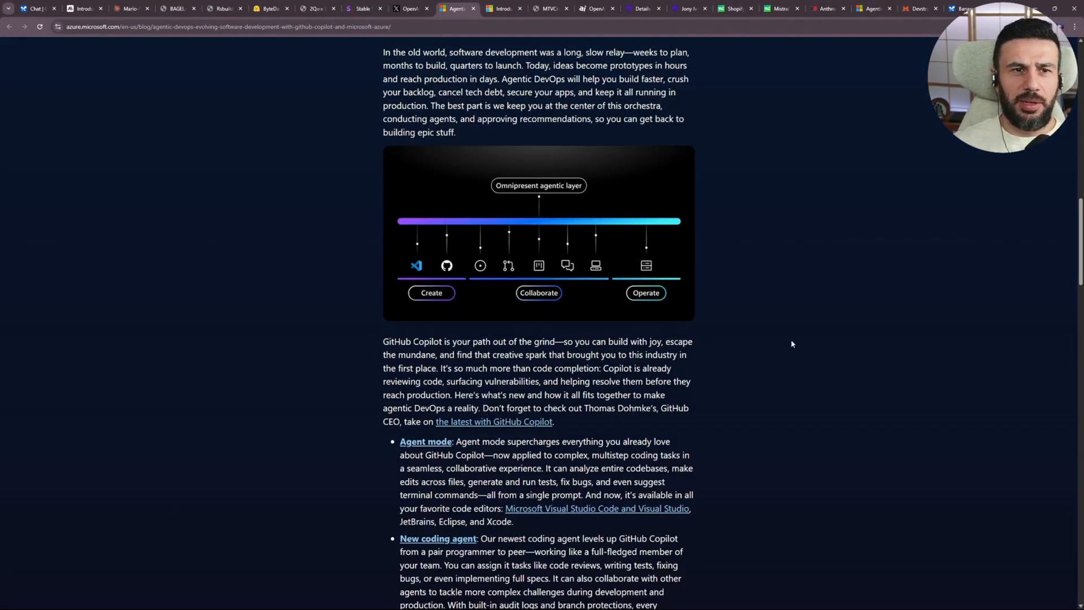
pyautogui.click(501, 9)
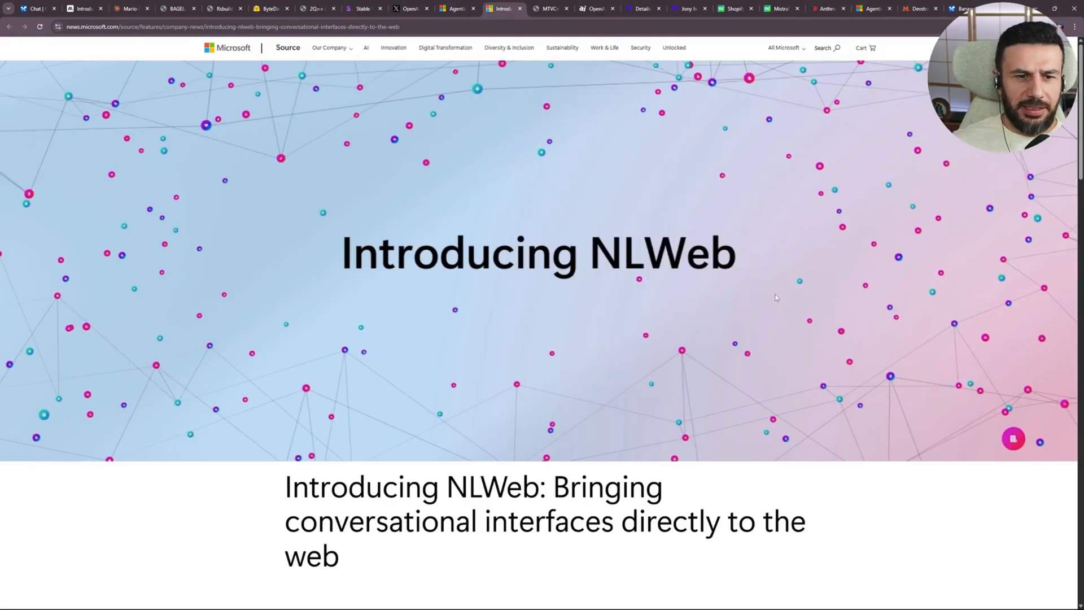
pyautogui.scroll(-3)
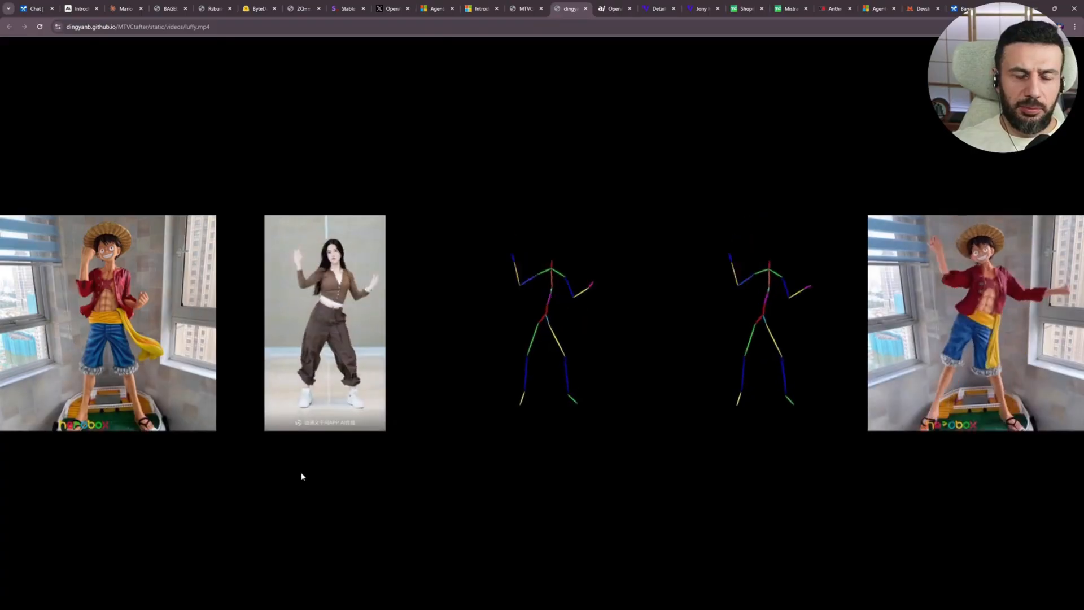
pyautogui.moveTo(117, 412)
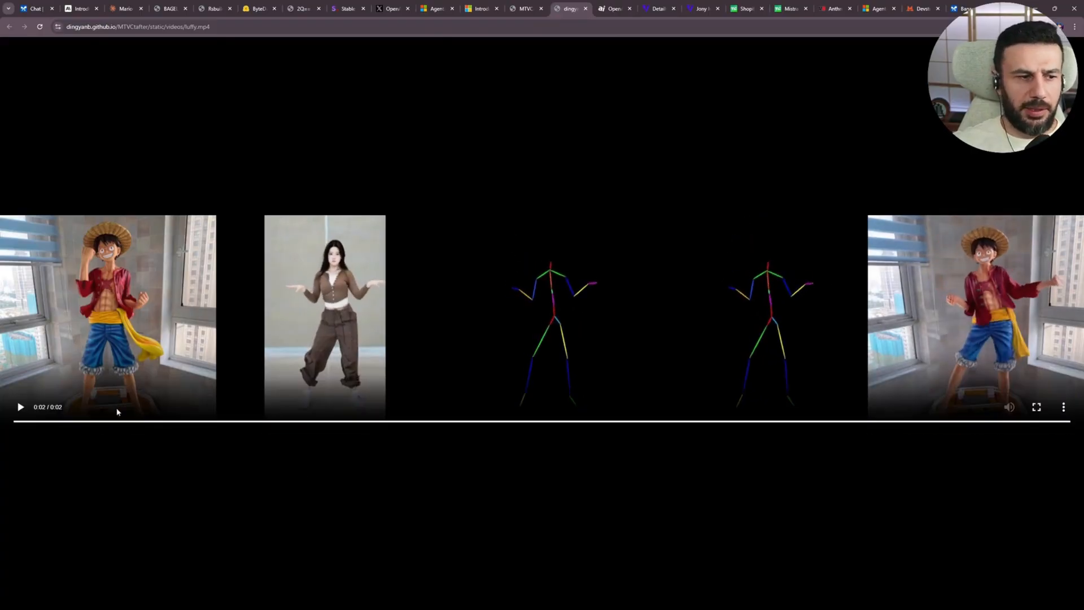
# Replay the Luffy dance clip, return to the project page and reach the Hugging Face model card.
pyautogui.click(20, 408)
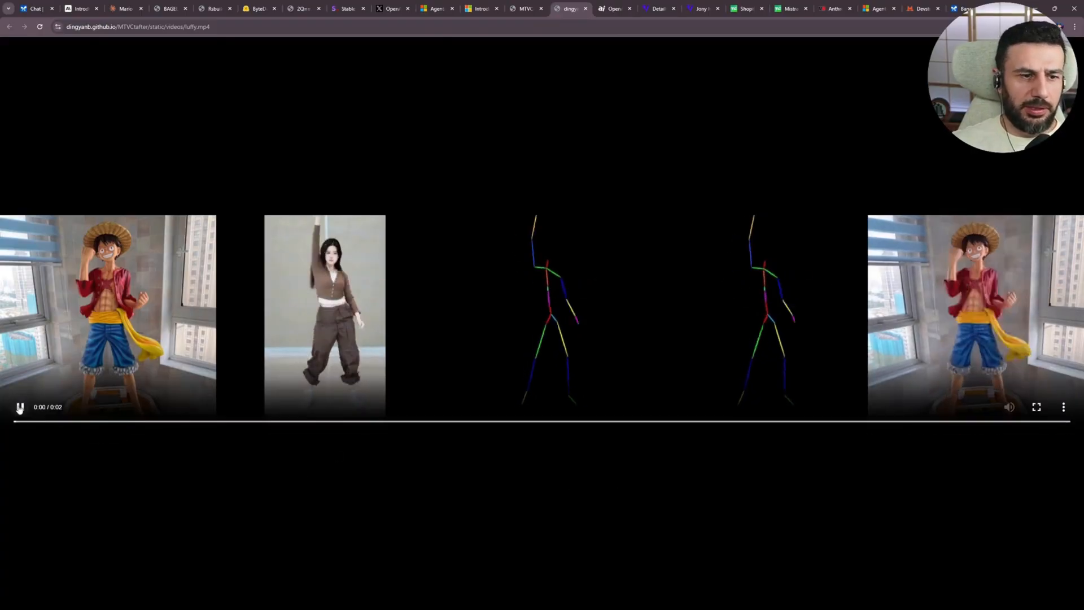
pyautogui.click(527, 9)
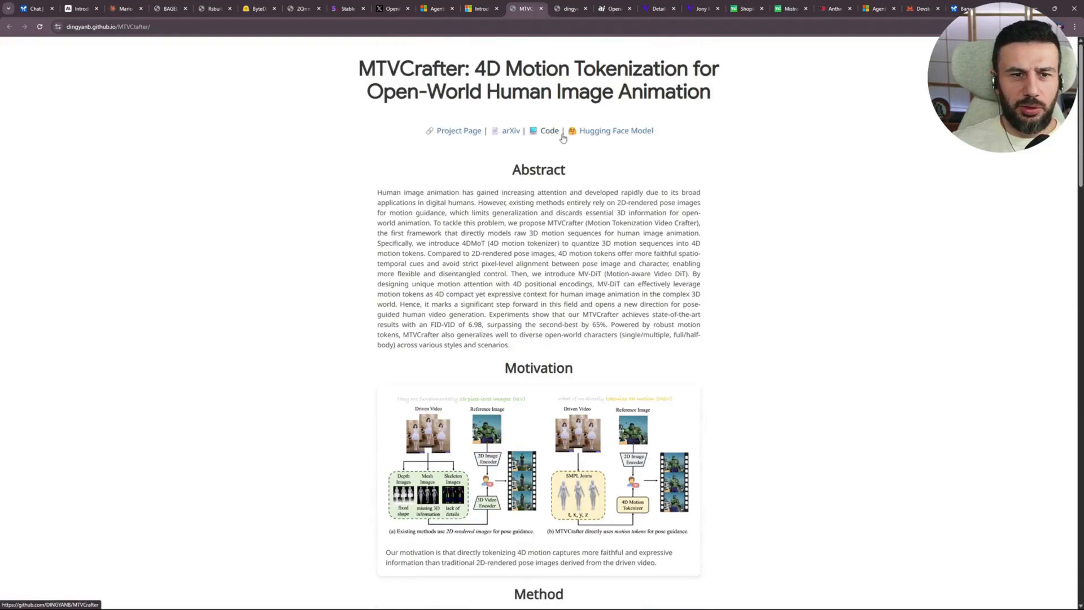
pyautogui.click(617, 131)
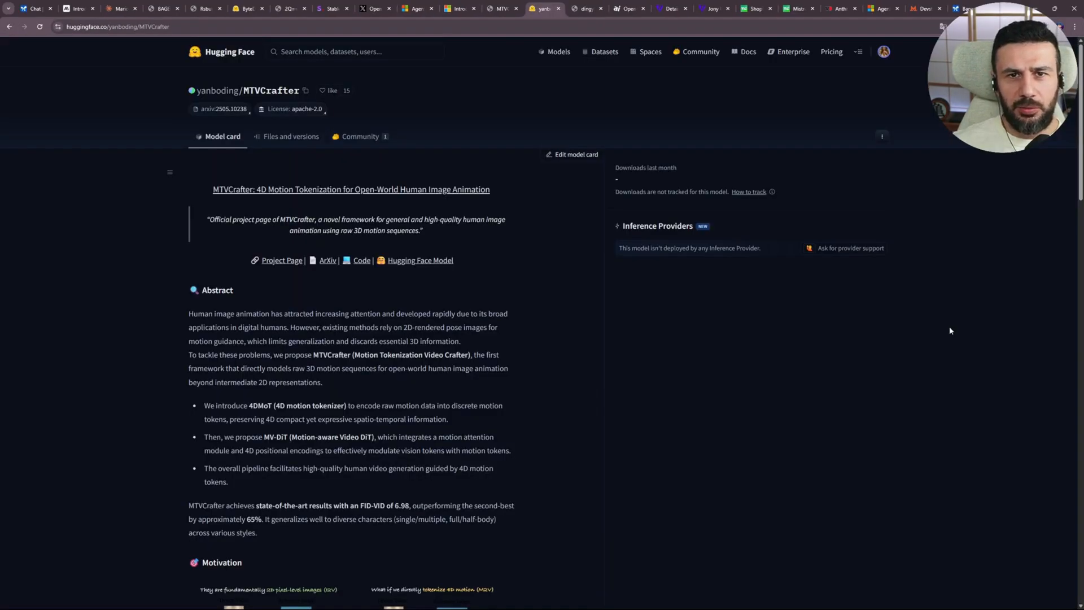
pyautogui.click(720, 9)
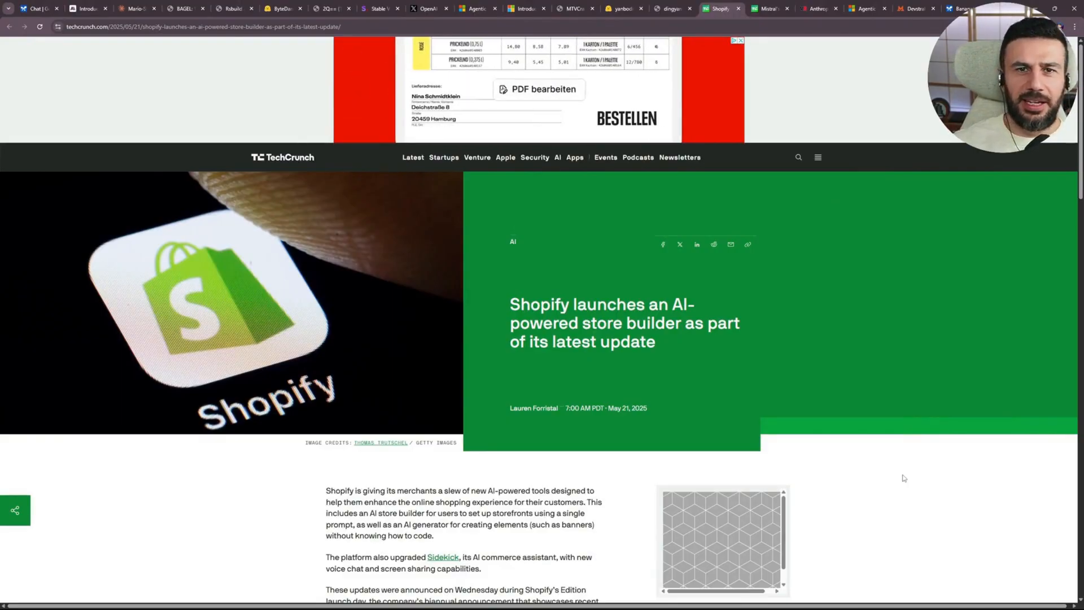
# Show the Devstral announcement scrolled to its SWE-Bench Verified comparison chart.
pyautogui.click(806, 9)
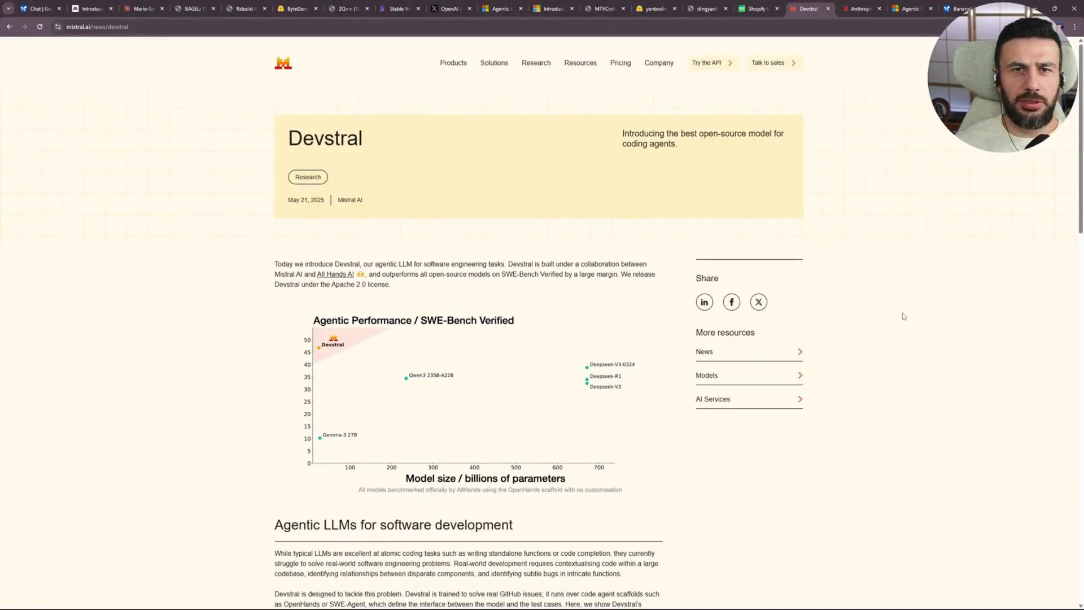
pyautogui.scroll(-3)
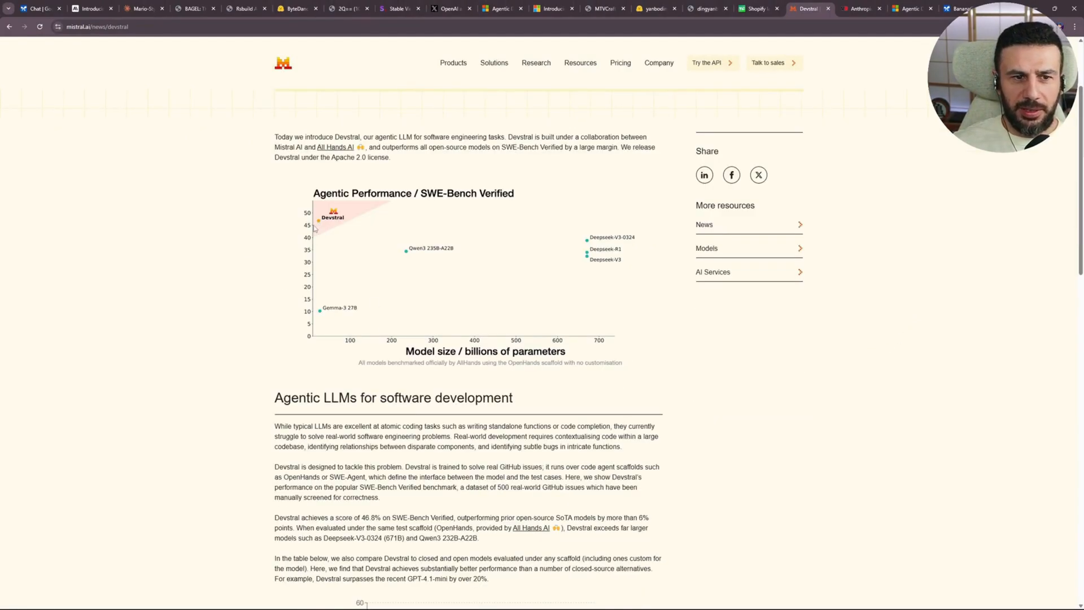
pyautogui.scroll(-3)
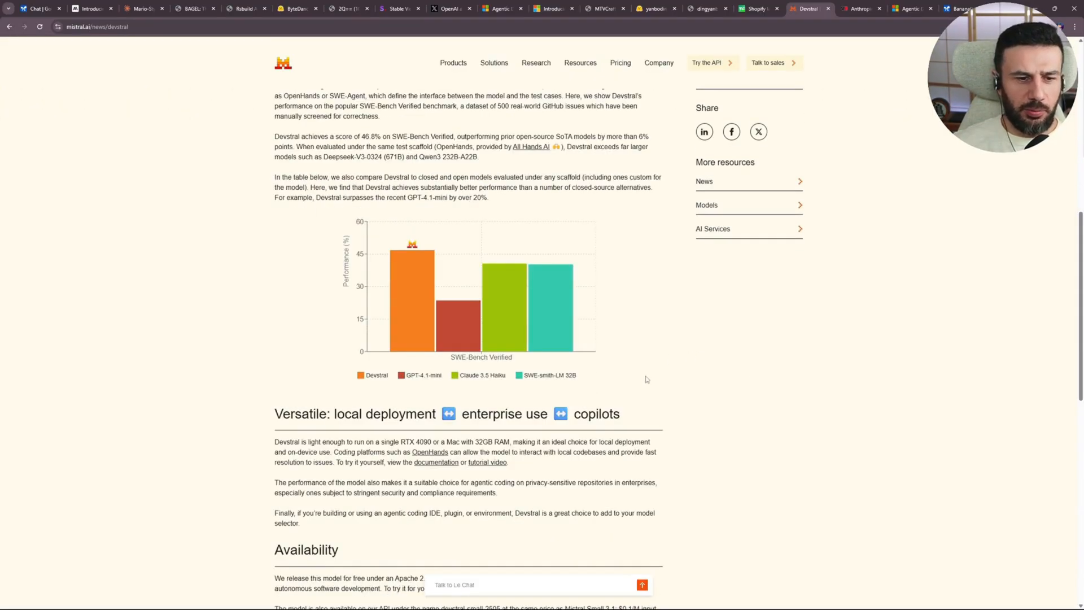
pyautogui.moveTo(679, 379)
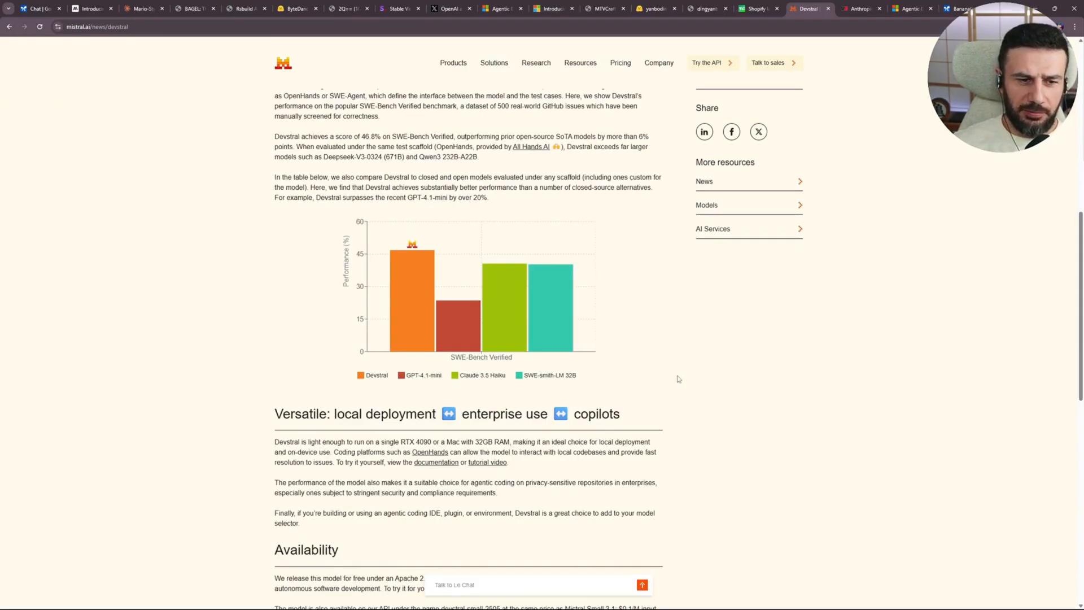
pyautogui.moveTo(603, 368)
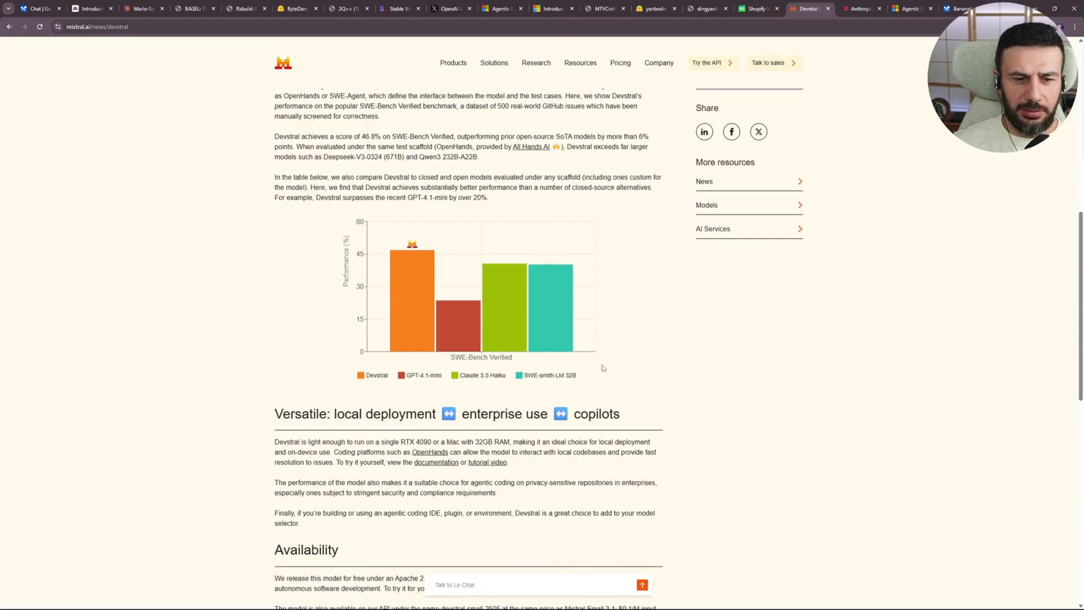
pyautogui.moveTo(748, 366)
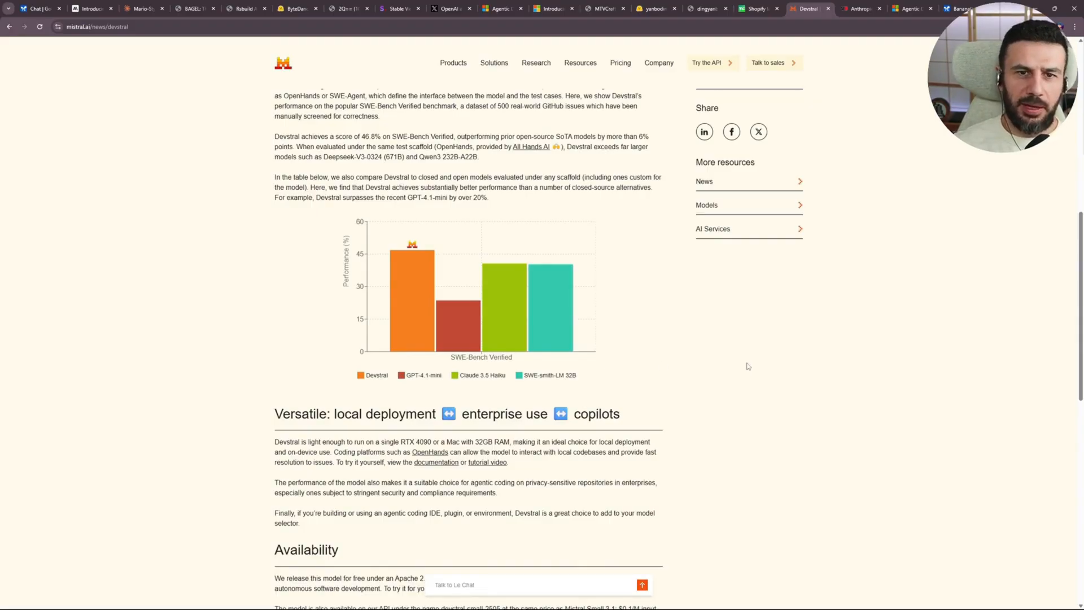
pyautogui.moveTo(460, 296)
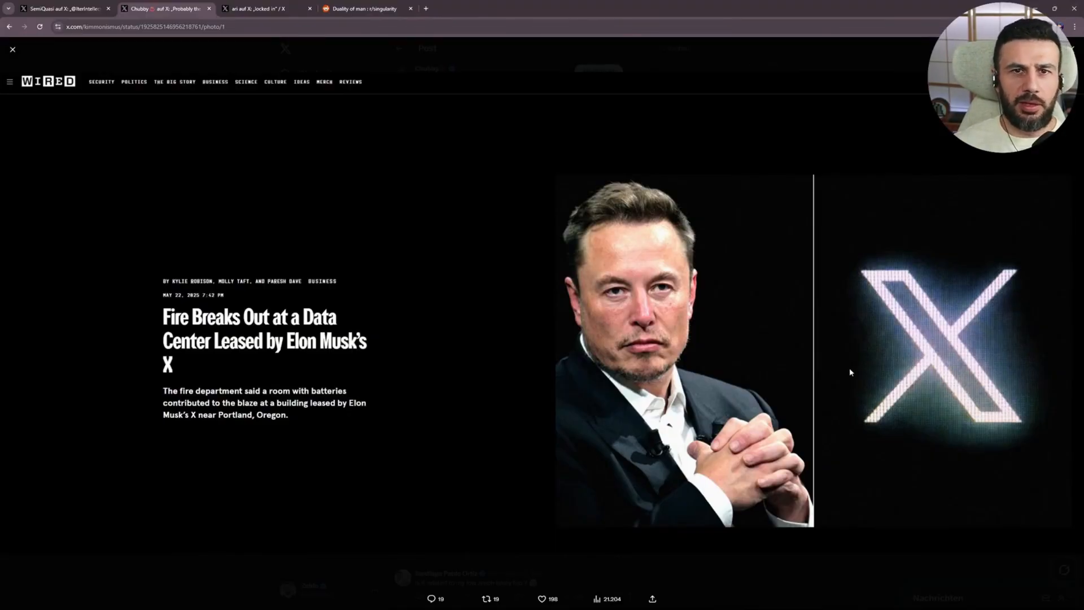
pyautogui.moveTo(835, 381)
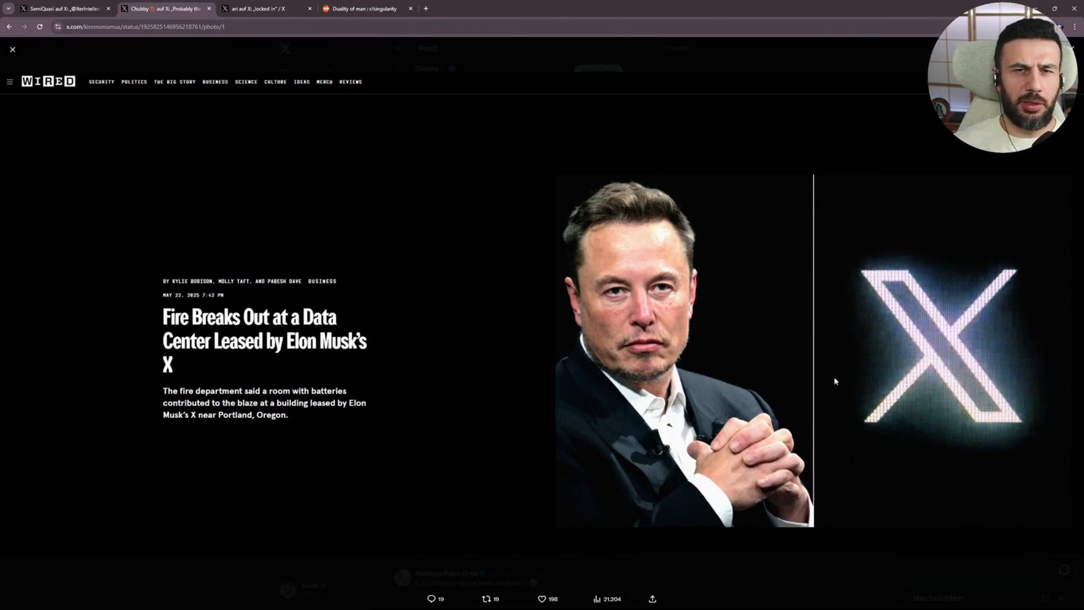
# Switch from the X photo viewer to the Reddit r/singularity post.
pyautogui.click(366, 9)
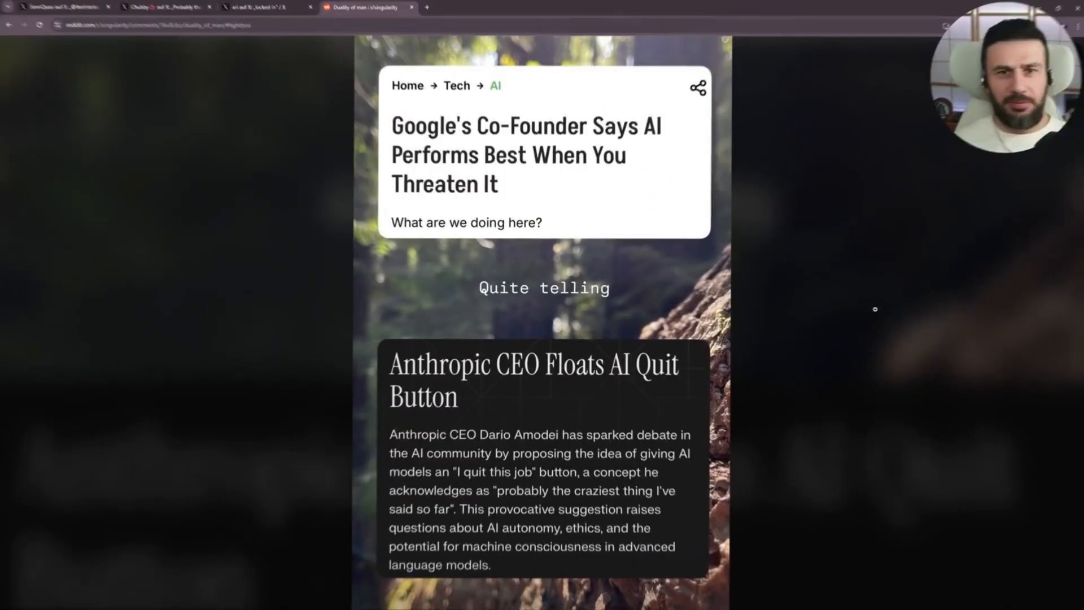